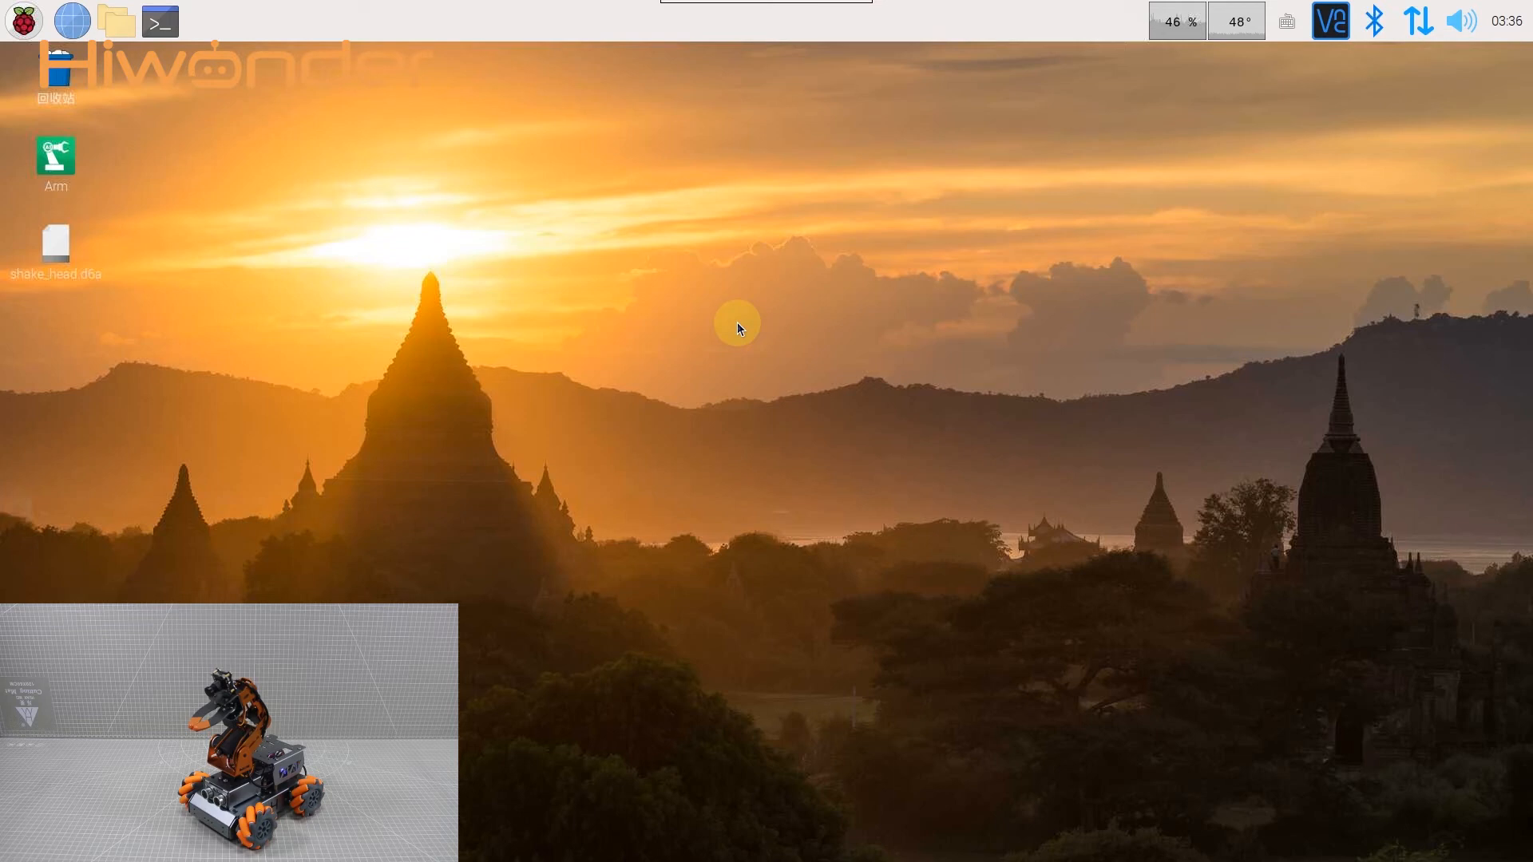
{"action": "mouse_move", "coordinate": [18, 129]}
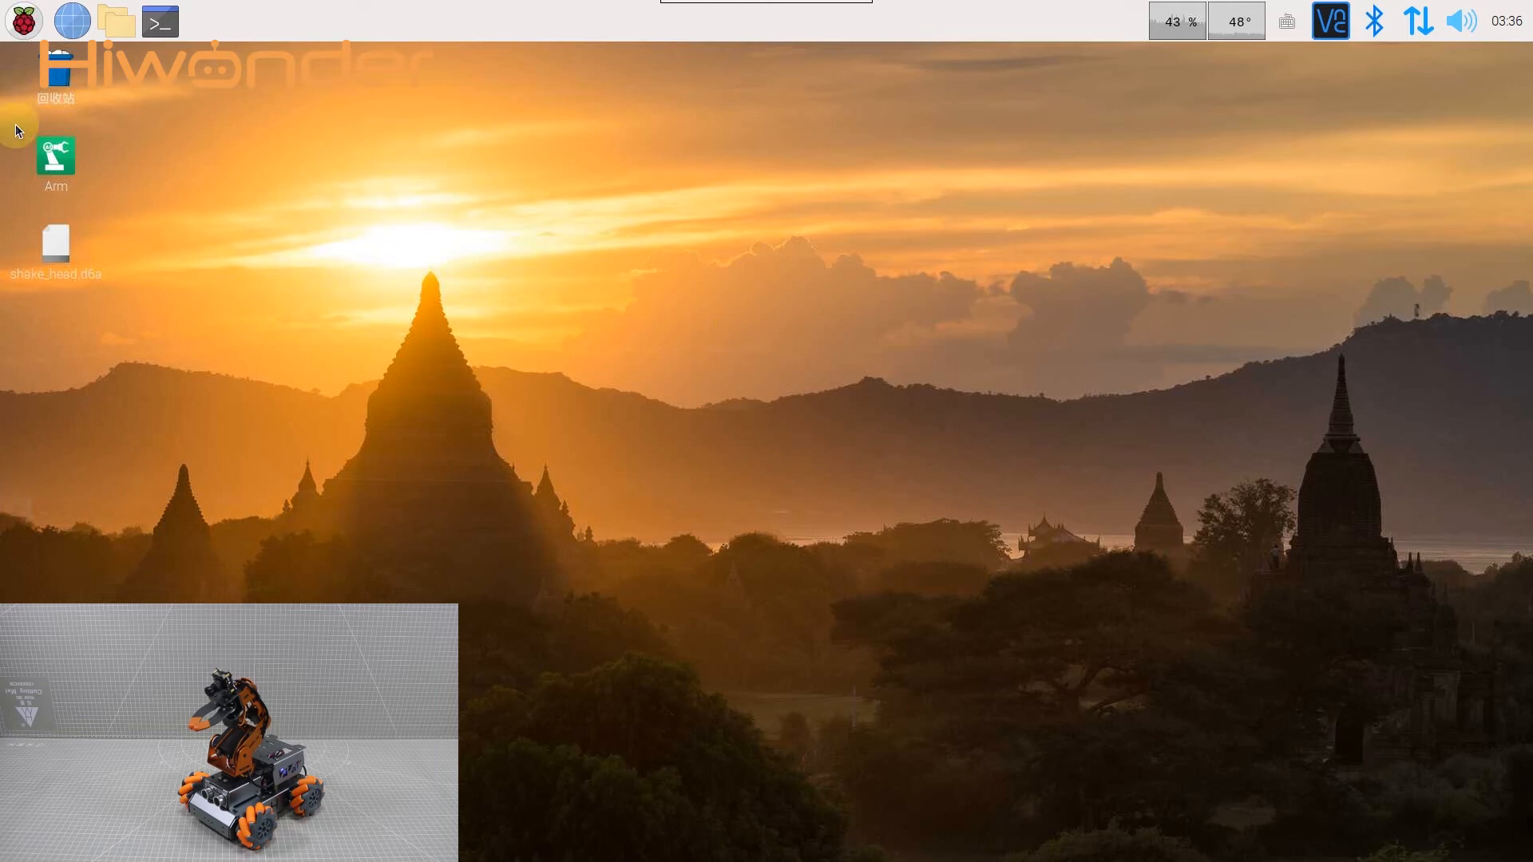
Launch the Arm control application from the desktop and choose Execute to run it
{"action": "double_click", "coordinate": [56, 158]}
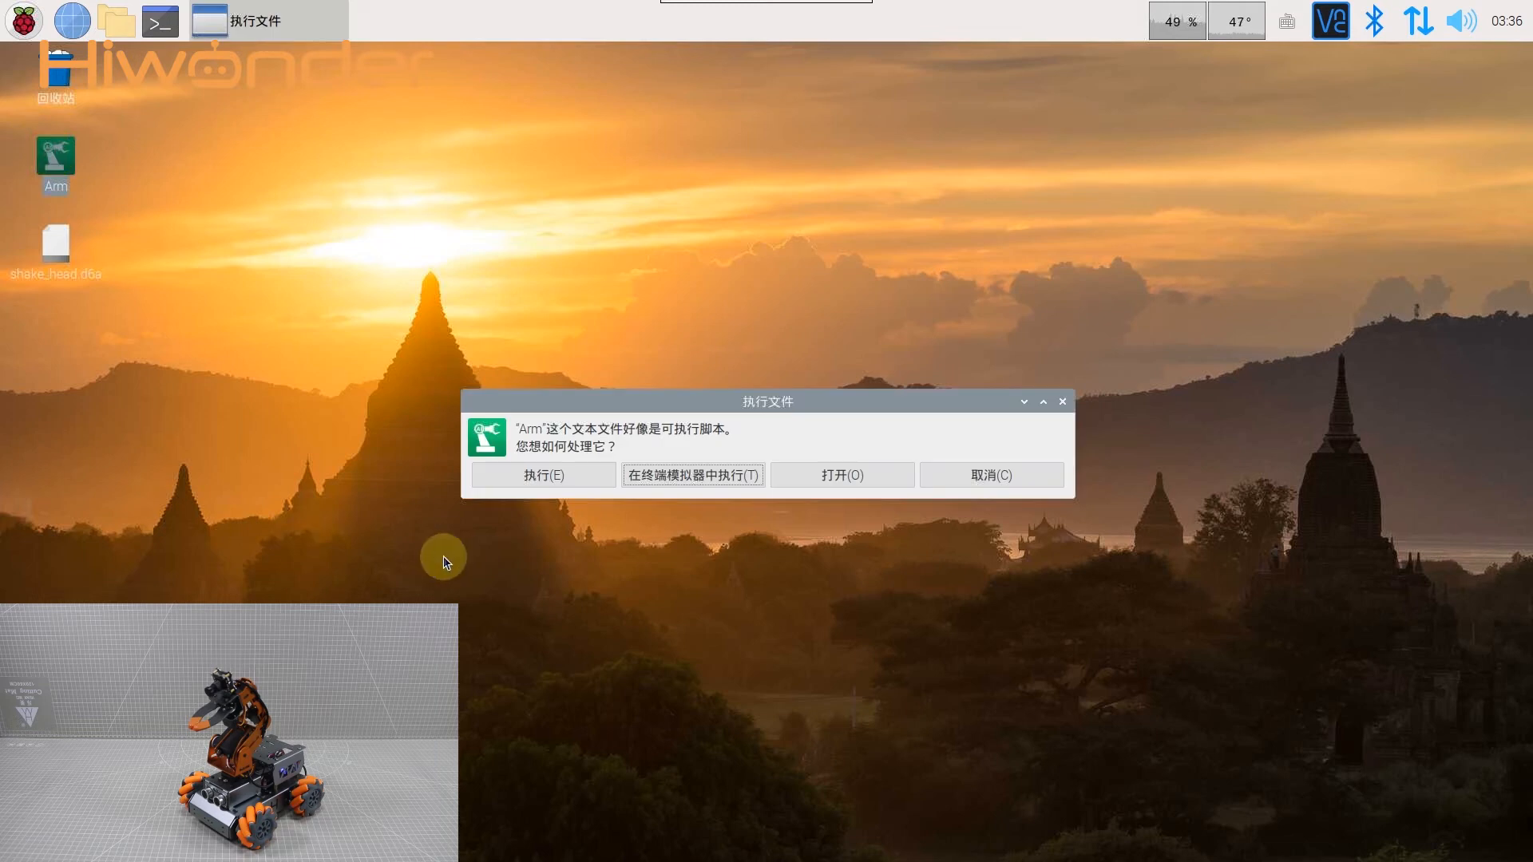
{"action": "left_click", "coordinate": [541, 474]}
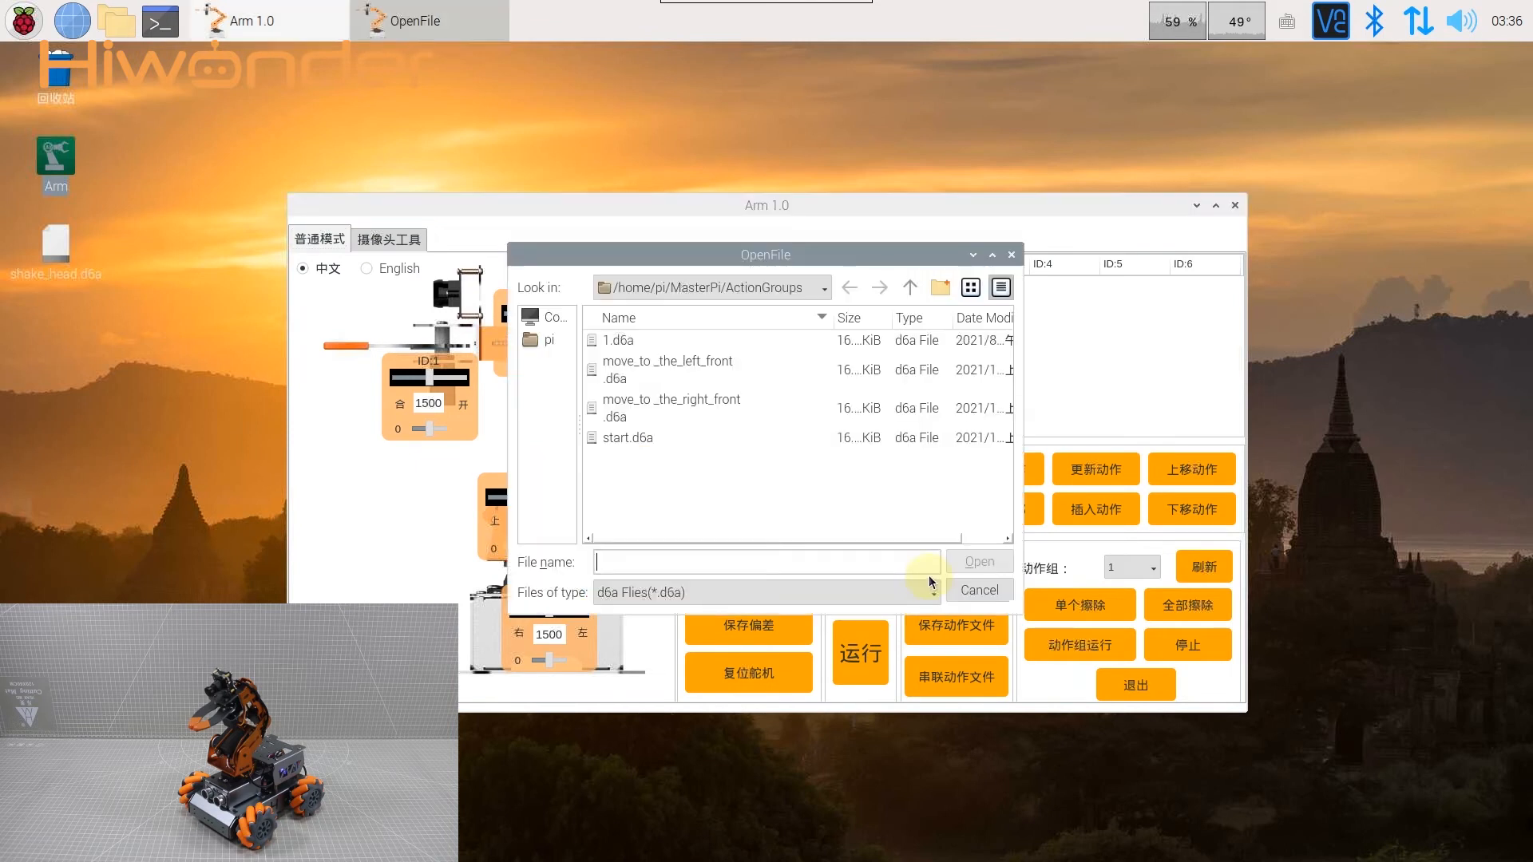
{"action": "mouse_move", "coordinate": [739, 436]}
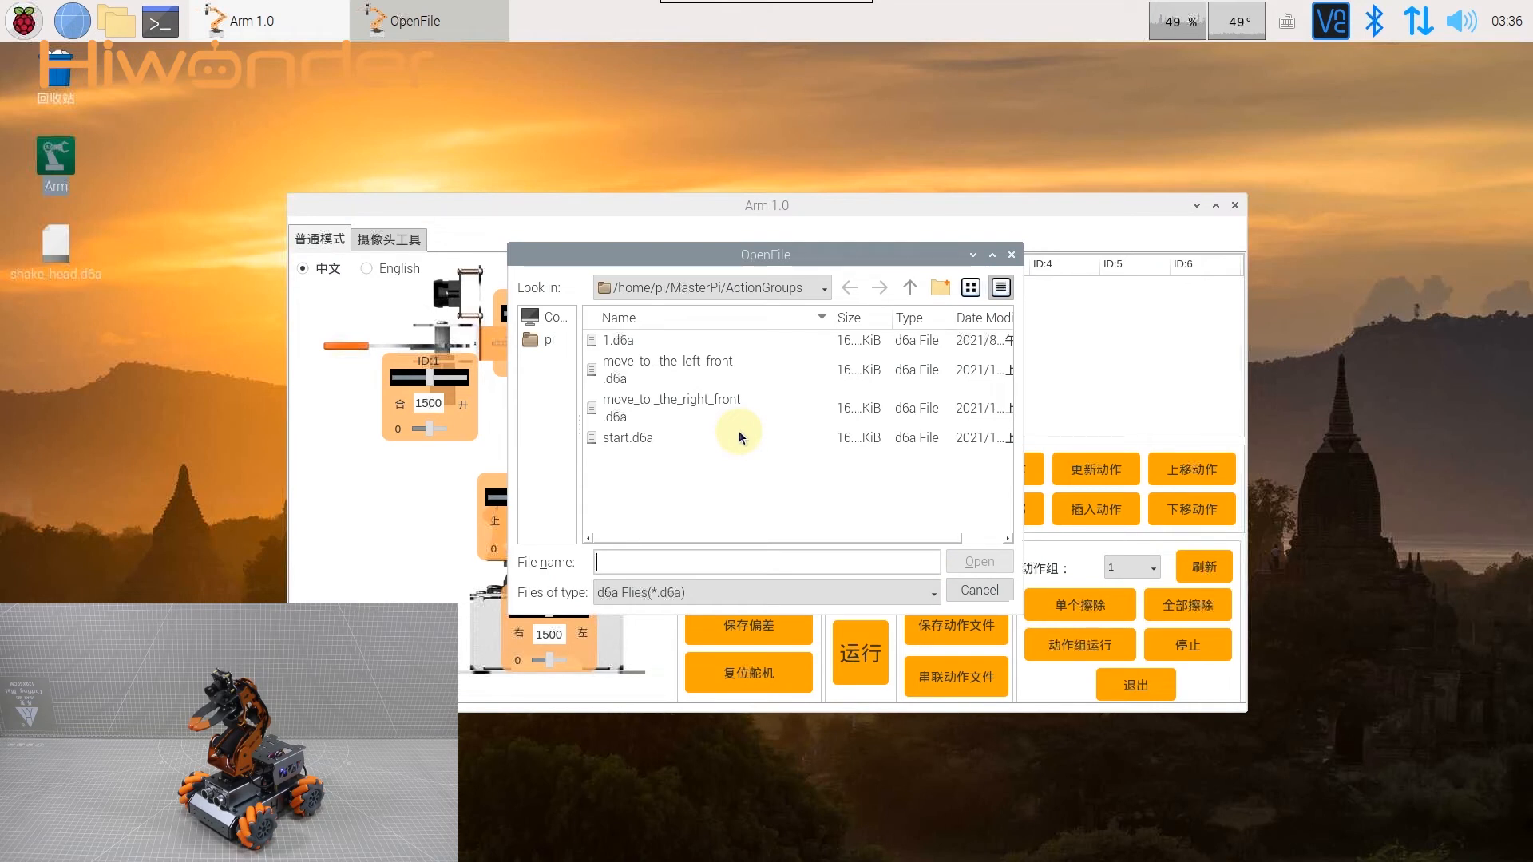
Select move_to _the_right_front.d6a in /home/pi/MasterPi/ActionGroups
{"action": "left_click", "coordinate": [671, 408]}
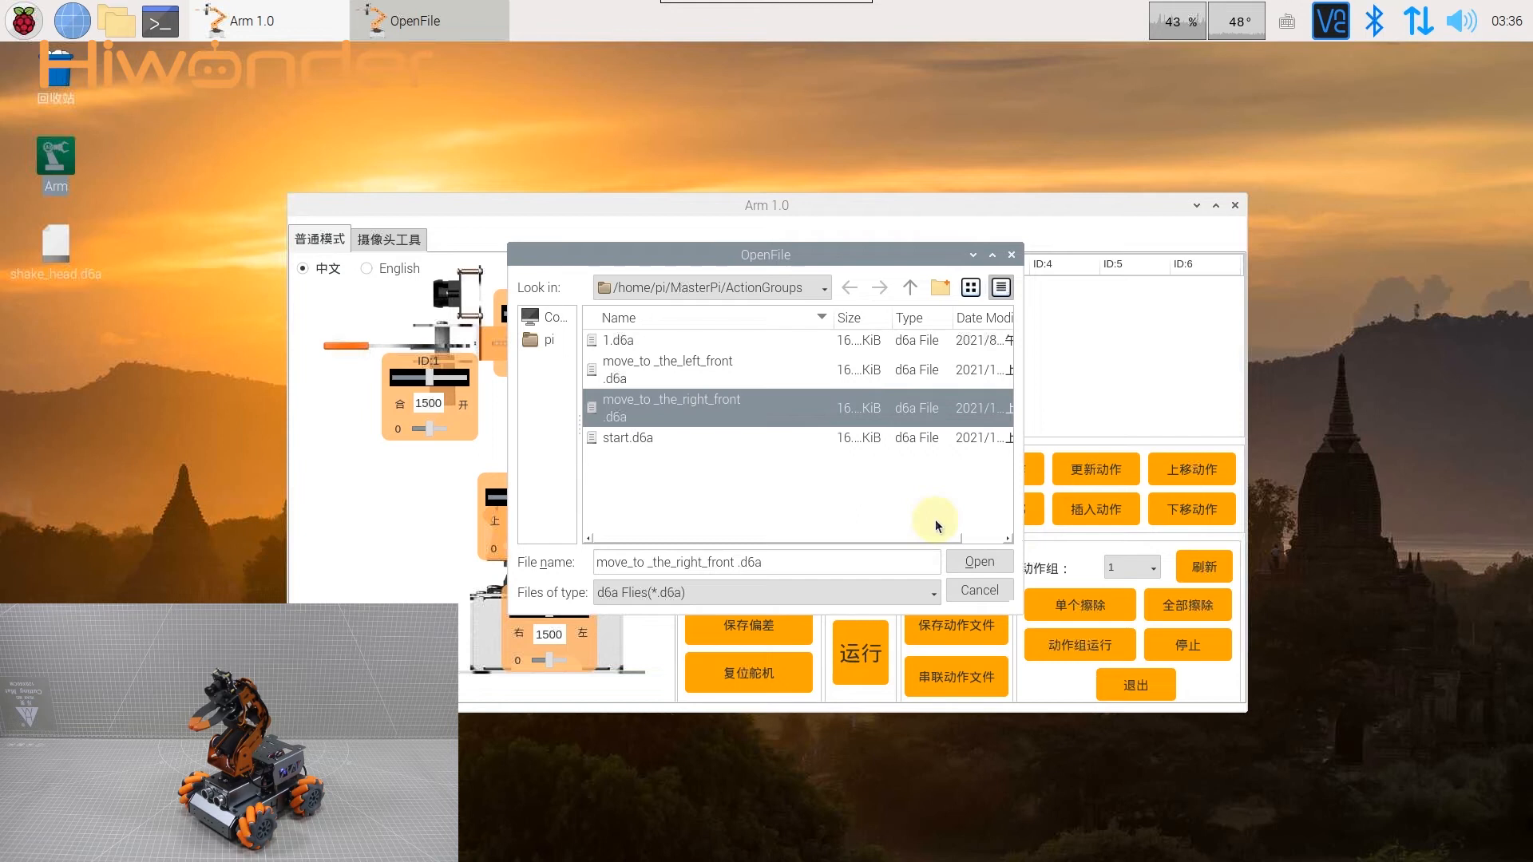
Load move_to_the_right_front into the table and scroll through its 22 steps (11.9 s total)
{"action": "left_click", "coordinate": [977, 561]}
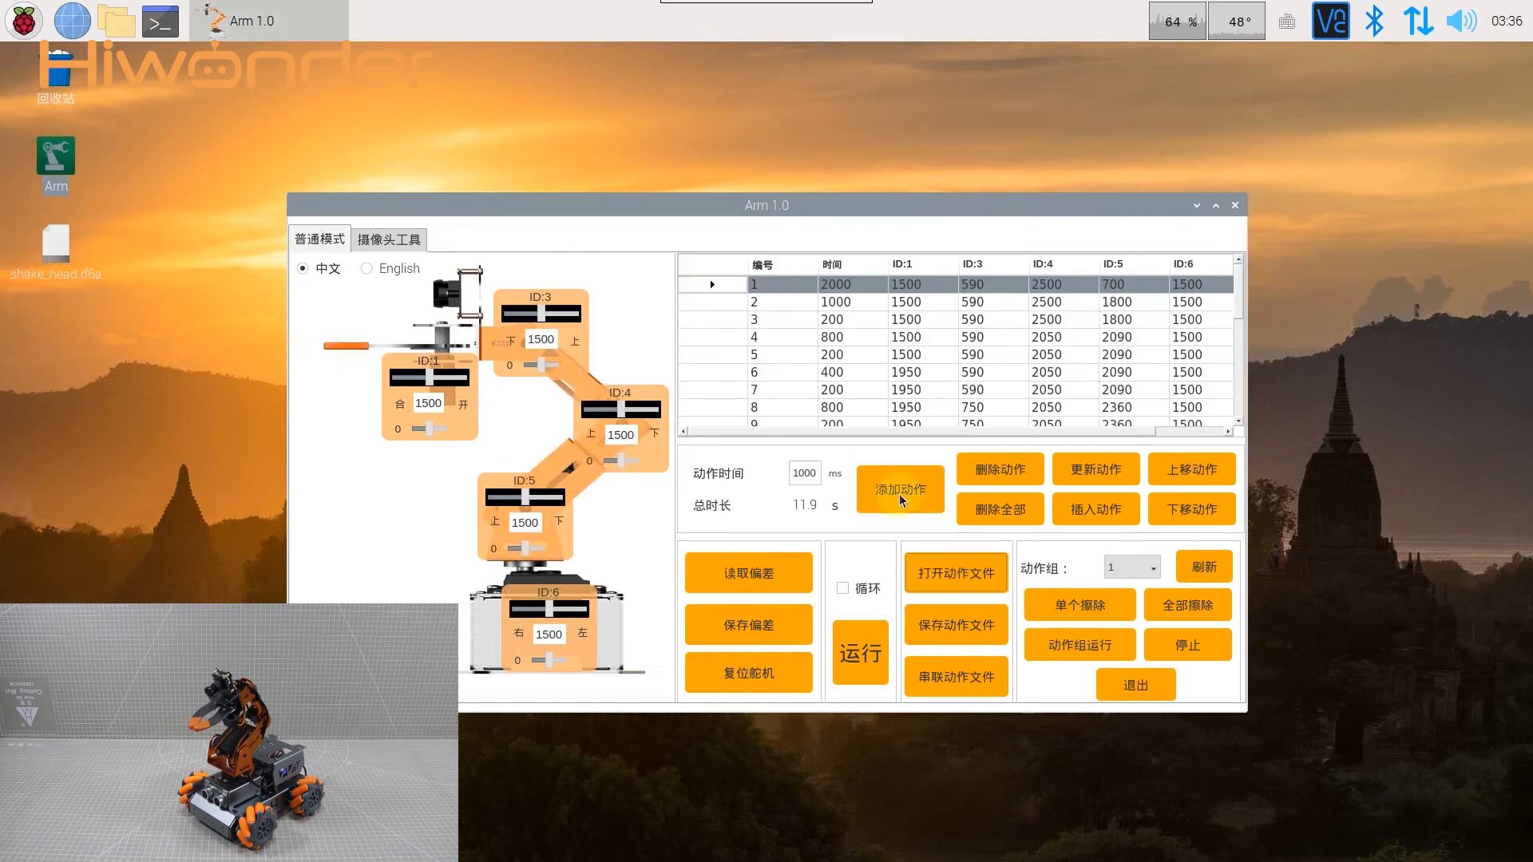
{"action": "mouse_move", "coordinate": [714, 329]}
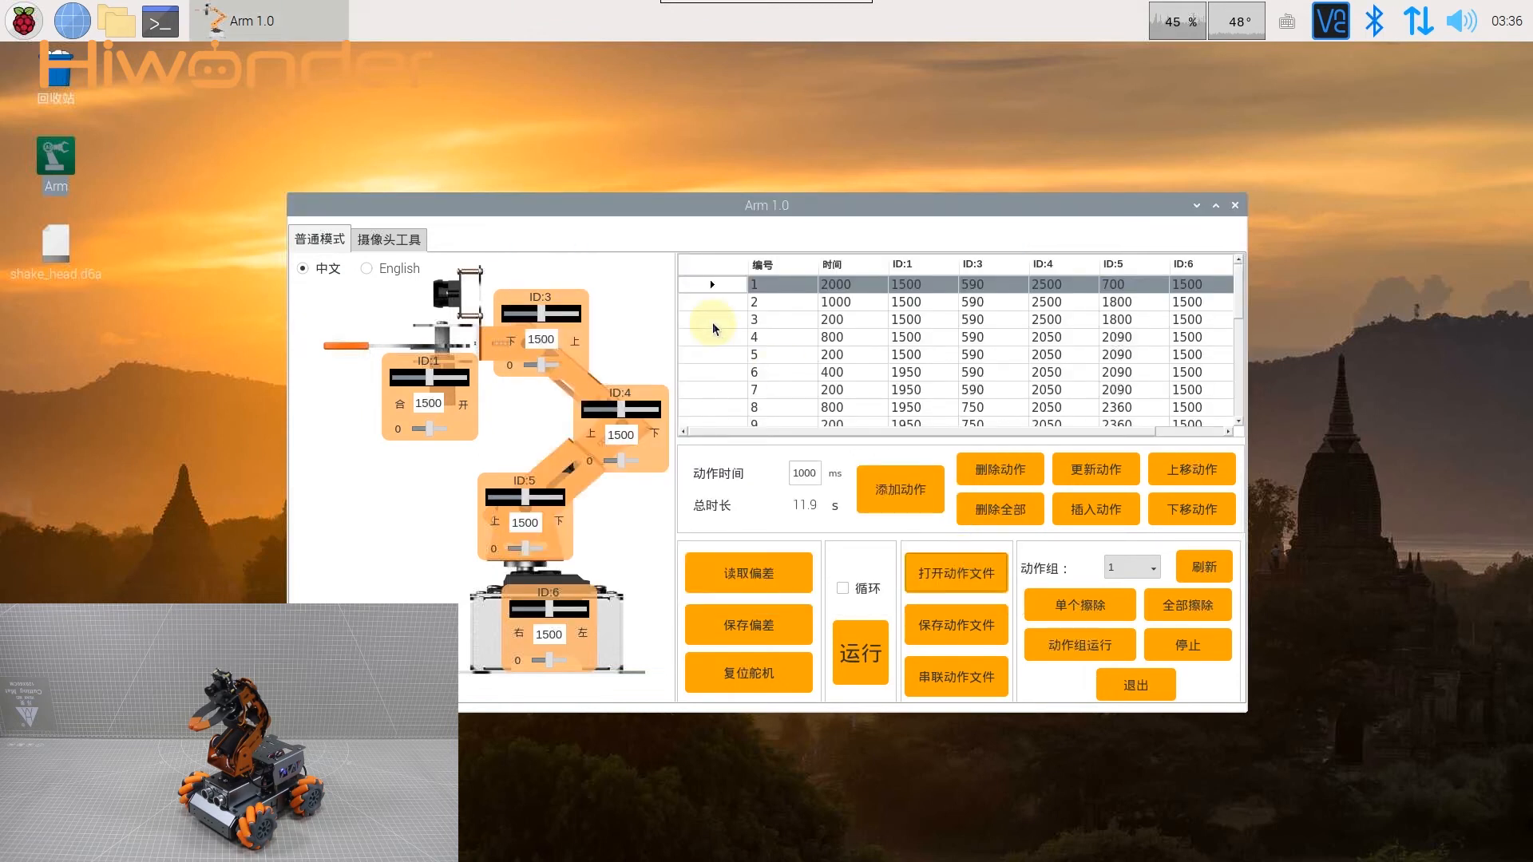
{"action": "mouse_move", "coordinate": [904, 332]}
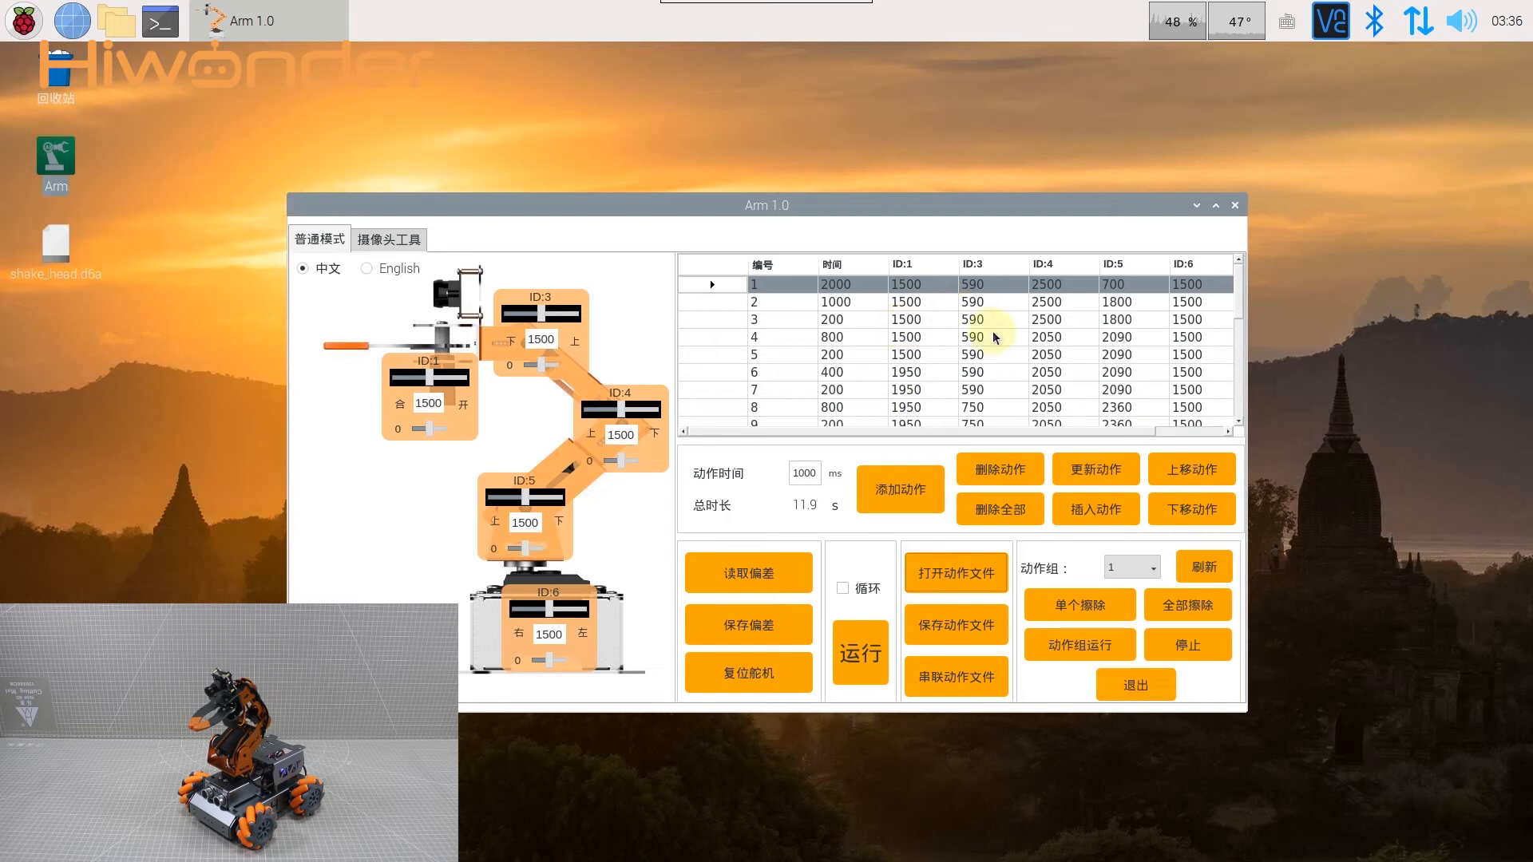
{"action": "scroll", "scroll_direction": "down", "scroll_amount": 3}
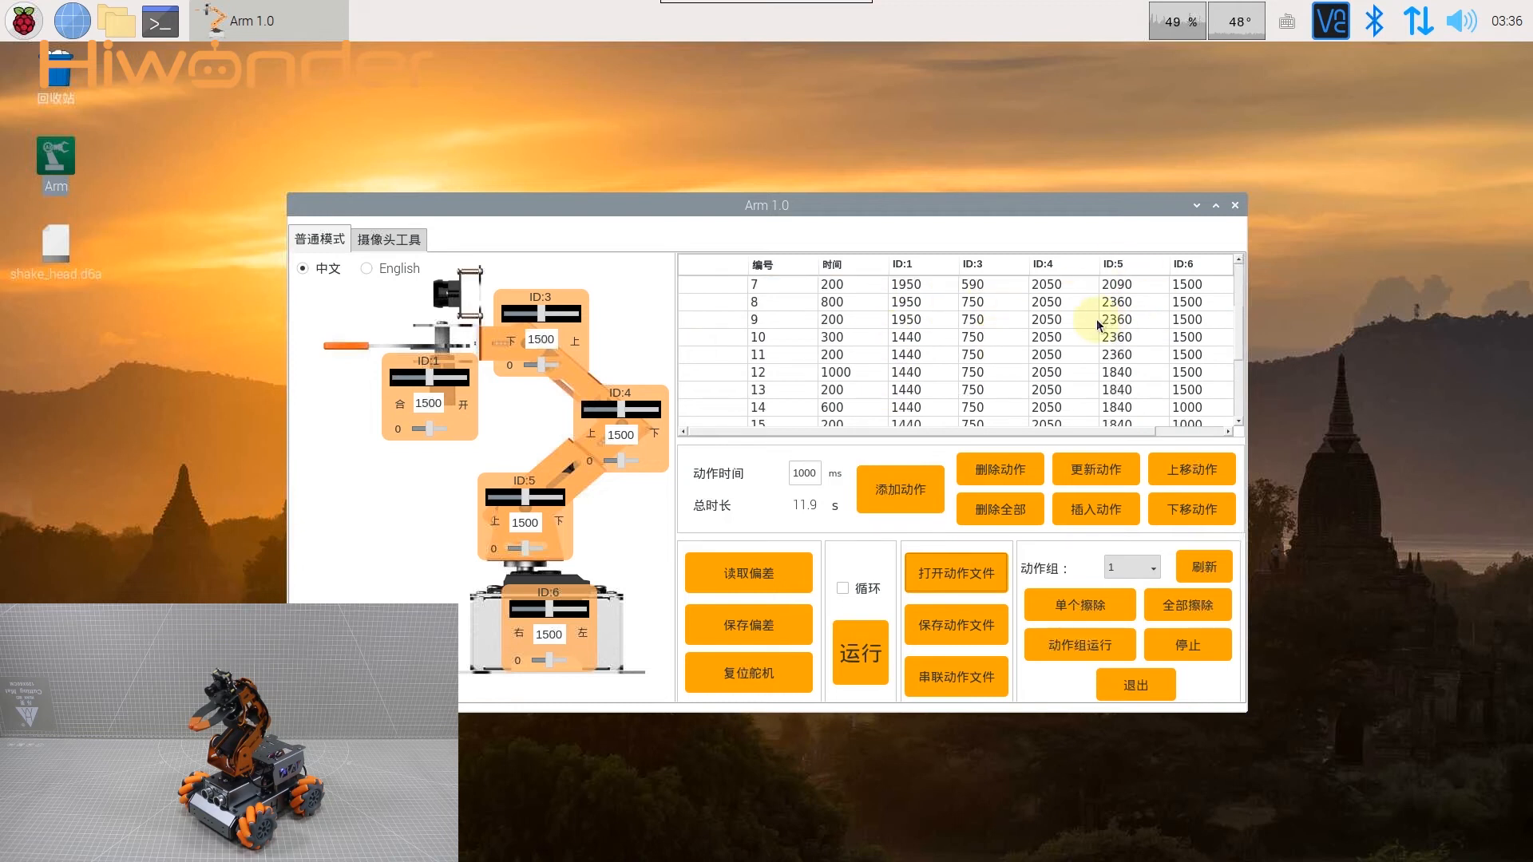
{"action": "scroll", "scroll_direction": "down", "scroll_amount": 3}
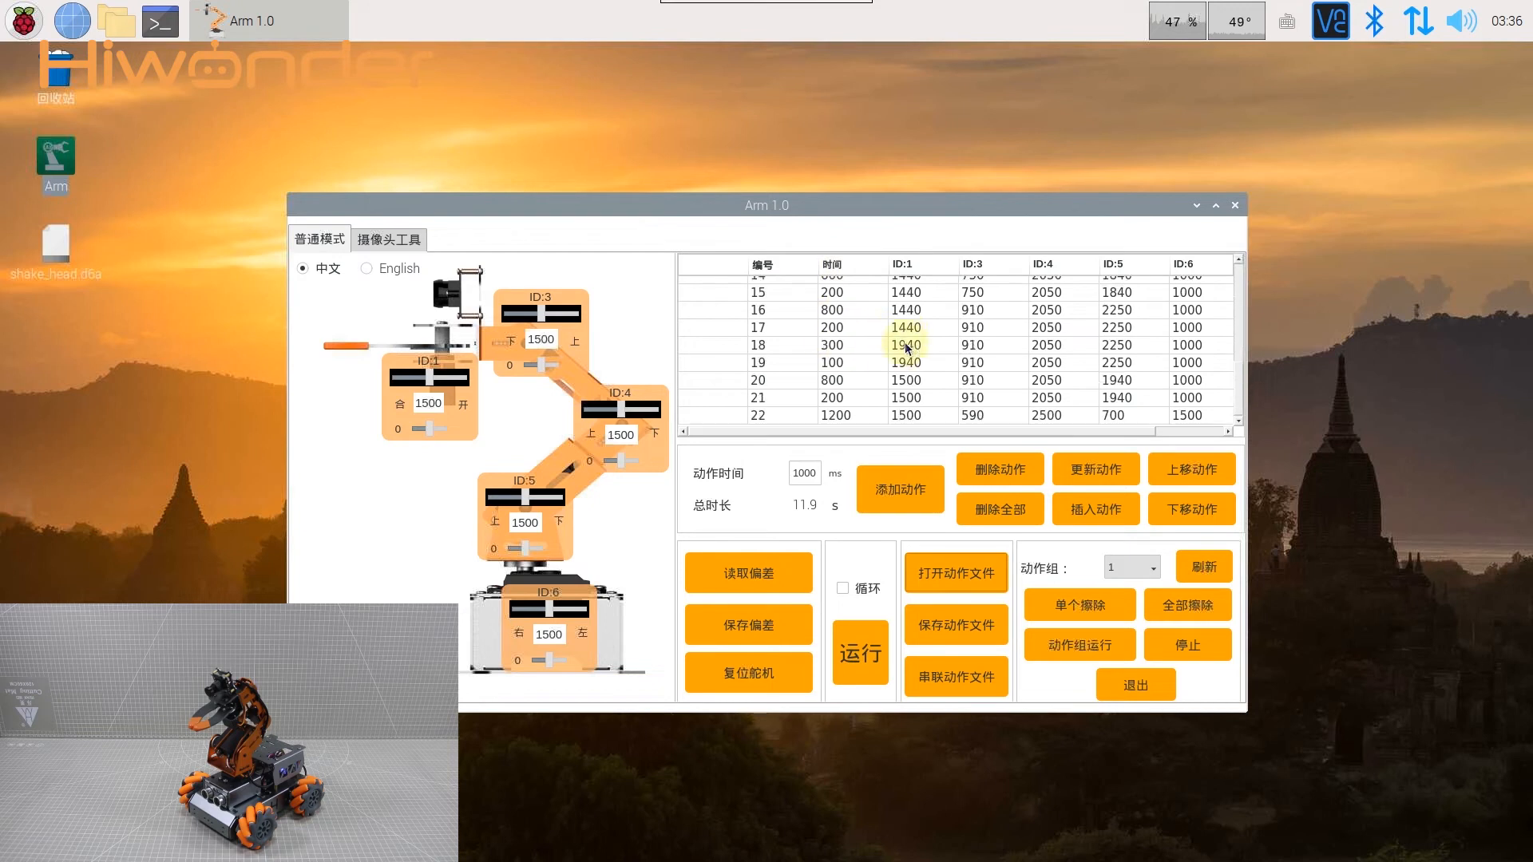
{"action": "scroll", "scroll_direction": "up", "scroll_amount": 3}
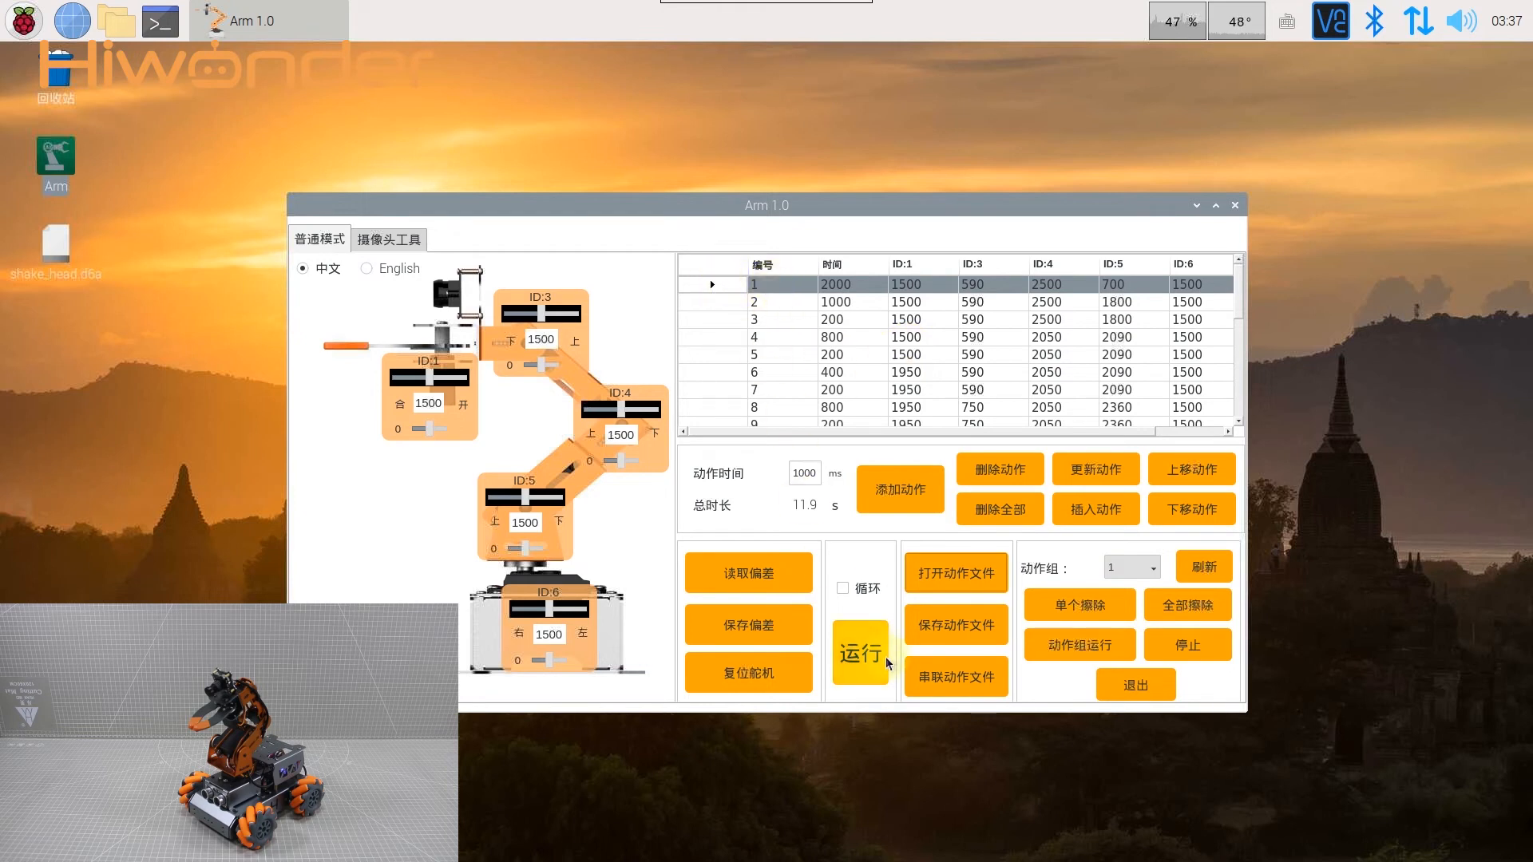
Run the 22-step action group on the robot and acknowledge the run-finished message
{"action": "left_click", "coordinate": [861, 654]}
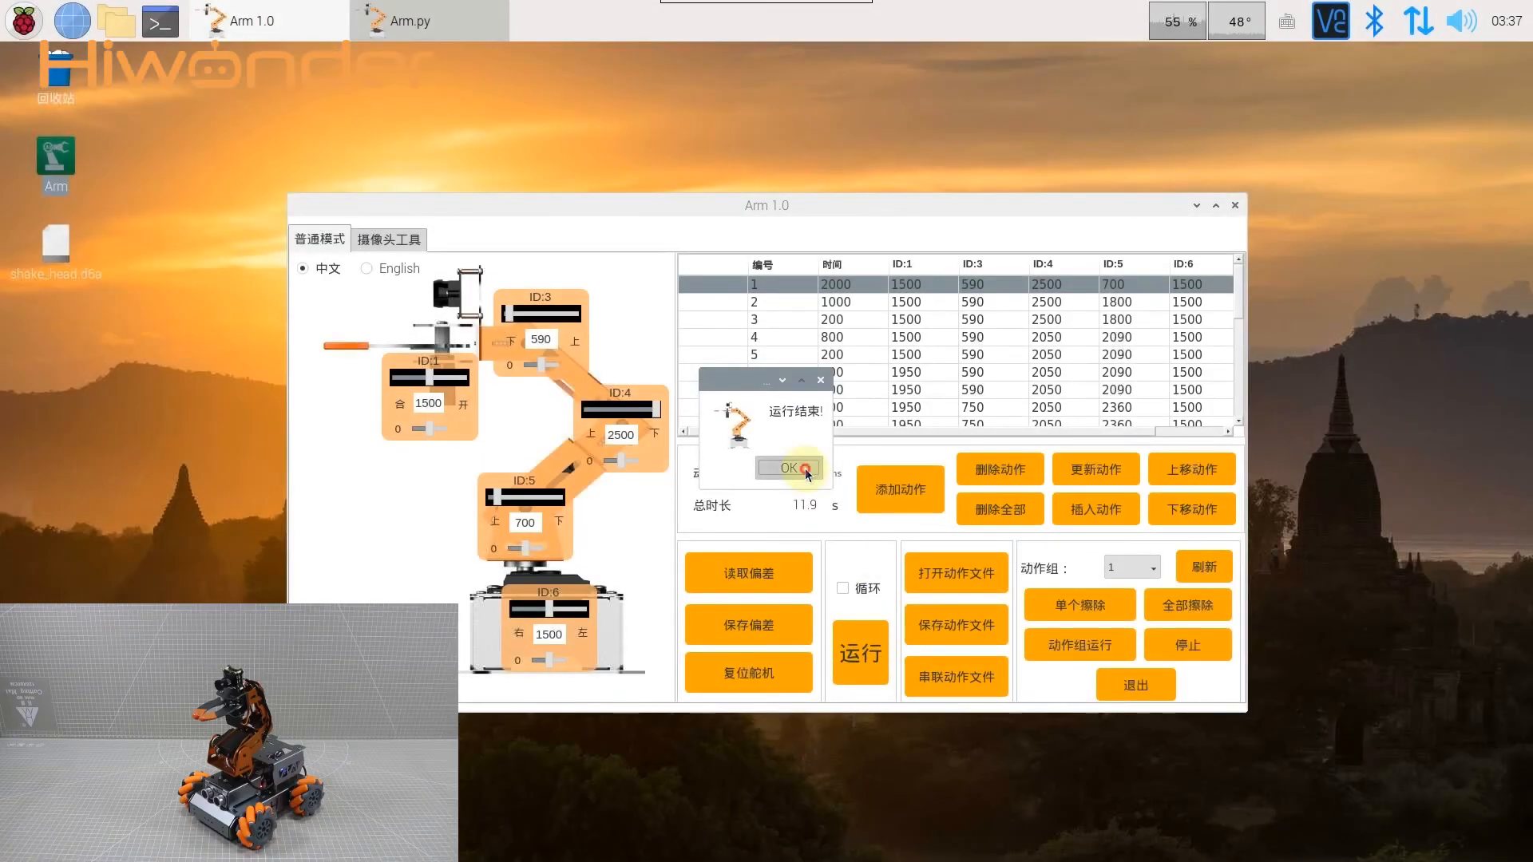
{"action": "left_click", "coordinate": [789, 468]}
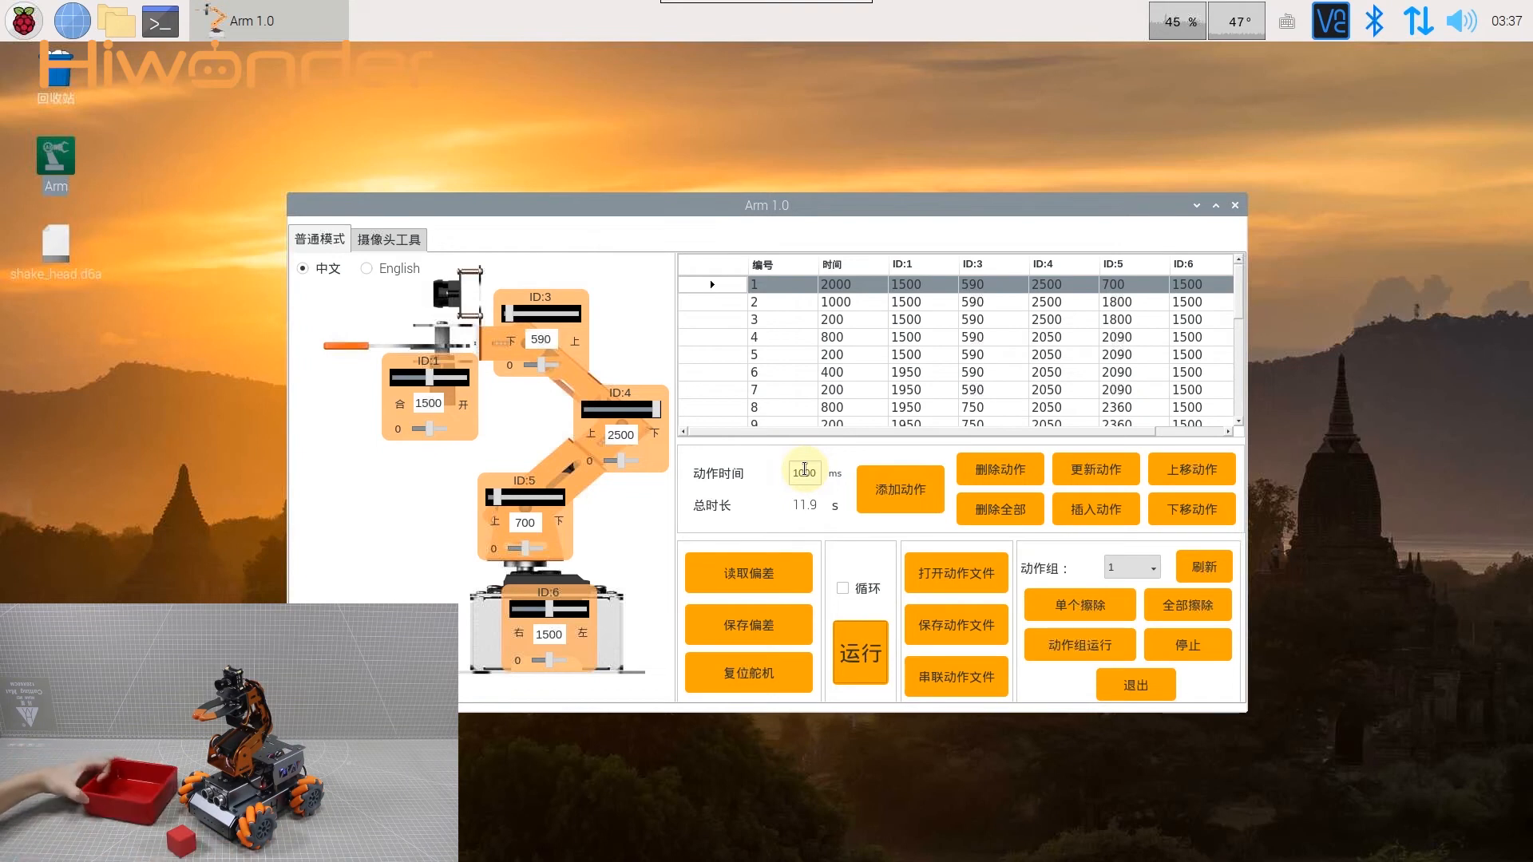
Run the action group a second time, moving the red block into the tray, and acknowledge completion
{"action": "left_click", "coordinate": [860, 653]}
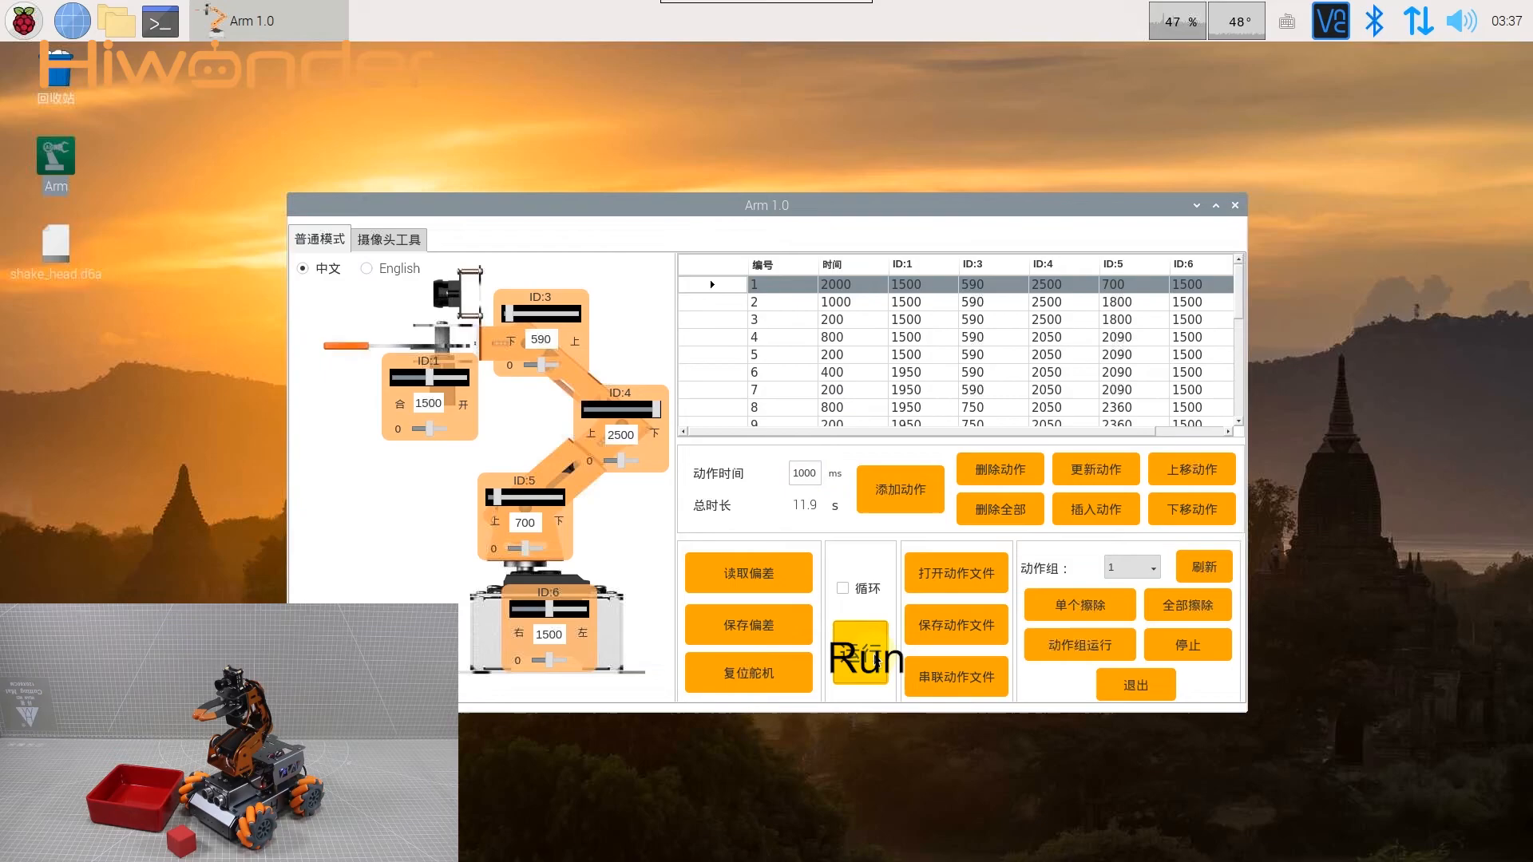
{"action": "left_click", "coordinate": [864, 653]}
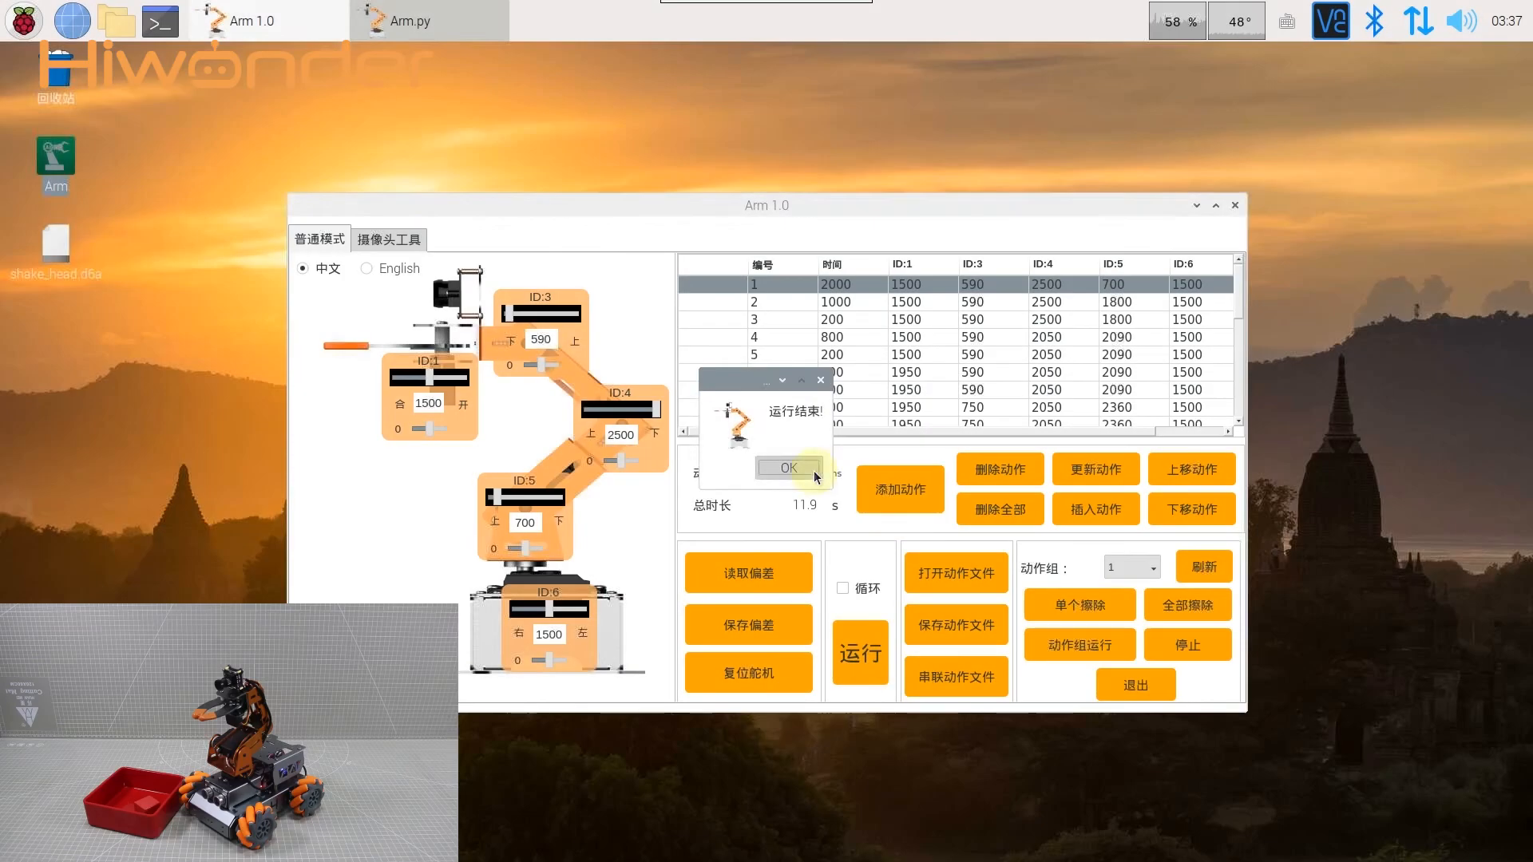
{"action": "left_click", "coordinate": [788, 468]}
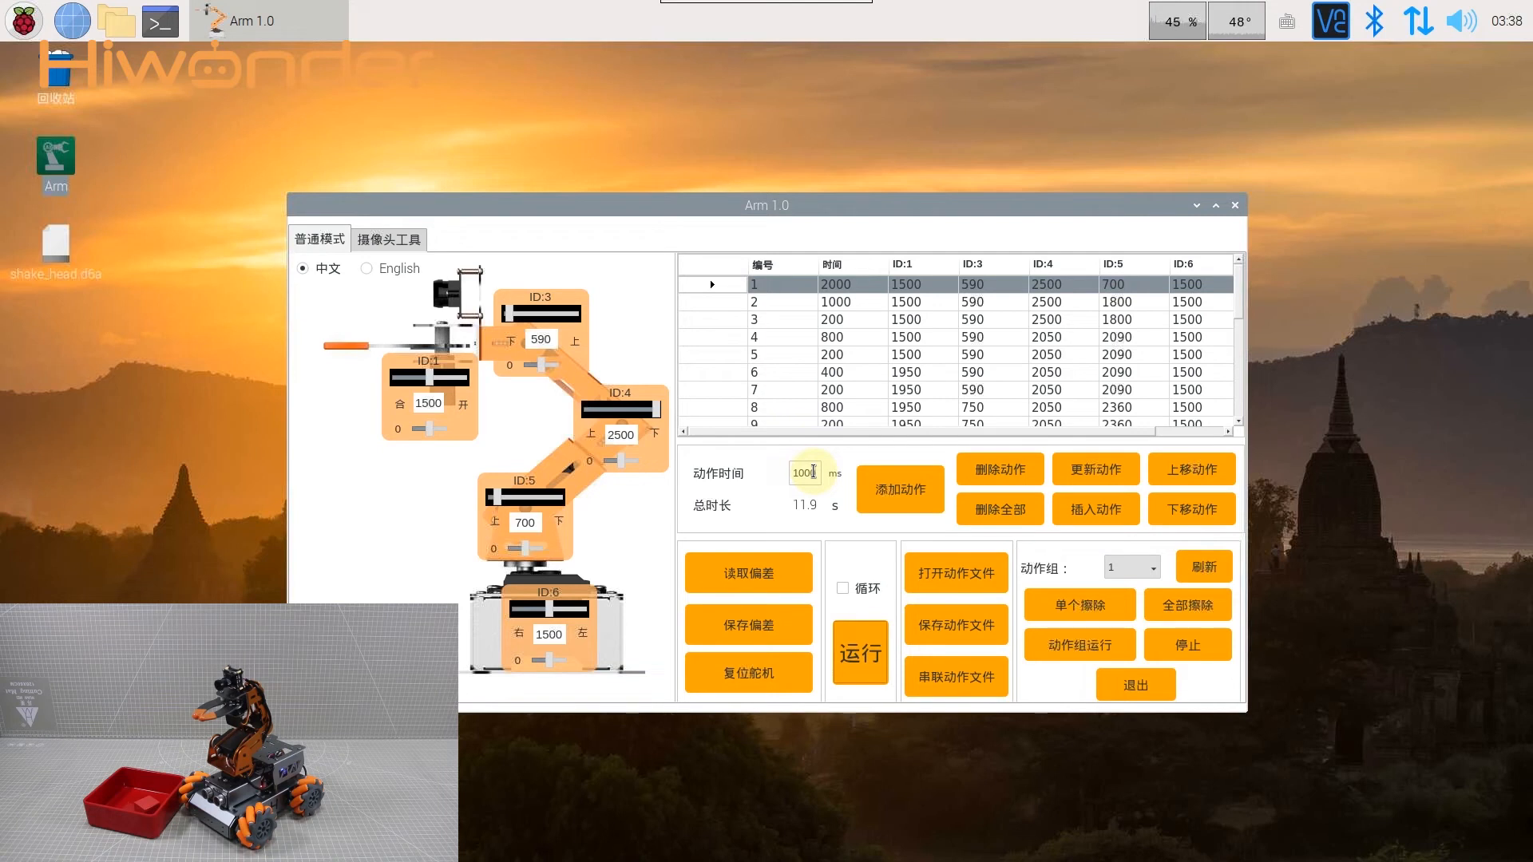
{"action": "left_click", "coordinate": [1215, 206]}
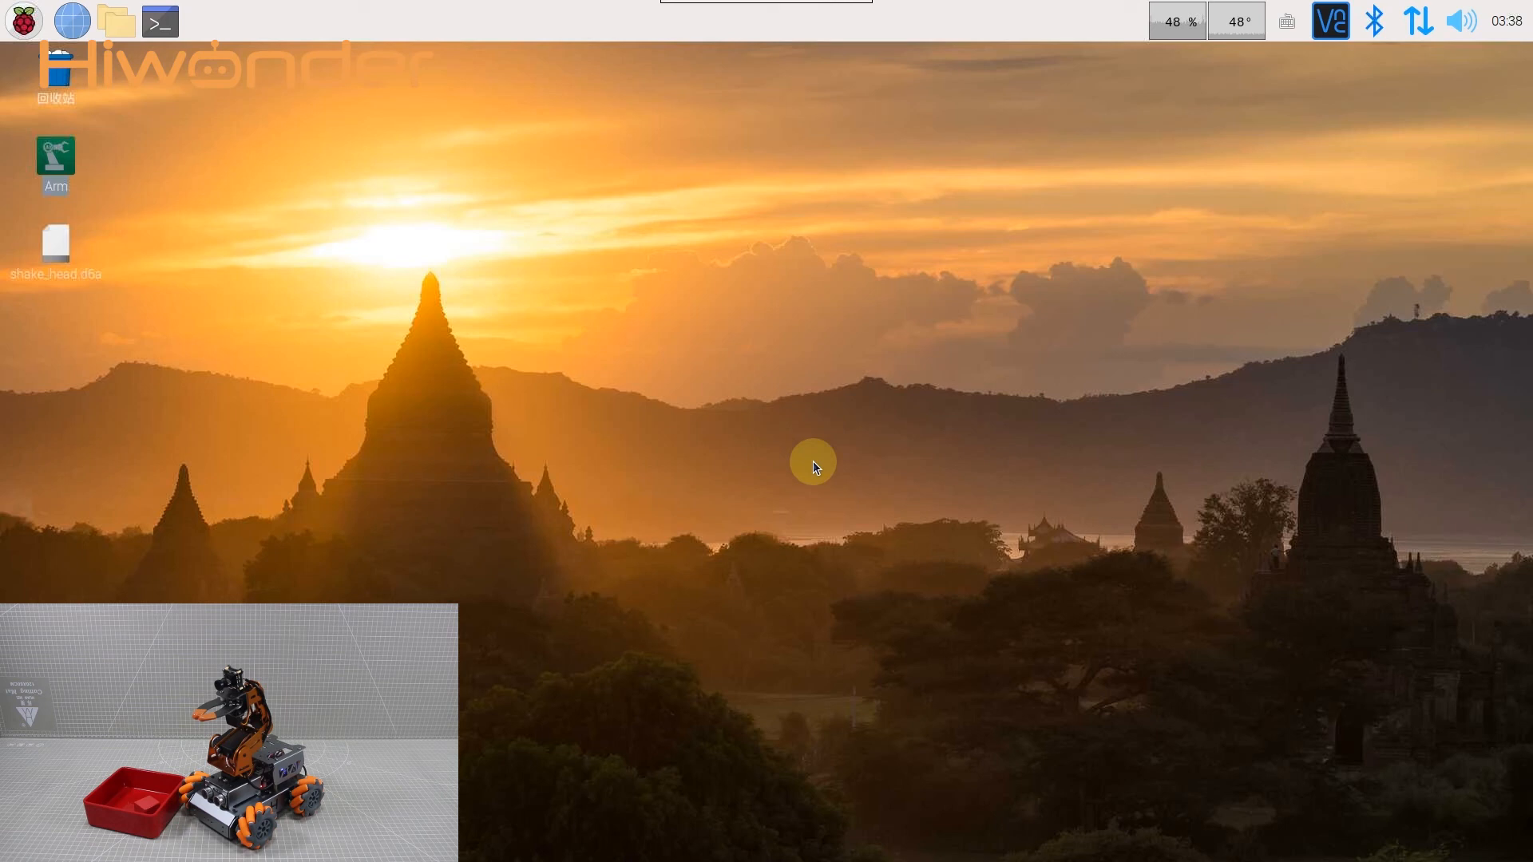
{"action": "mouse_move", "coordinate": [32, 227]}
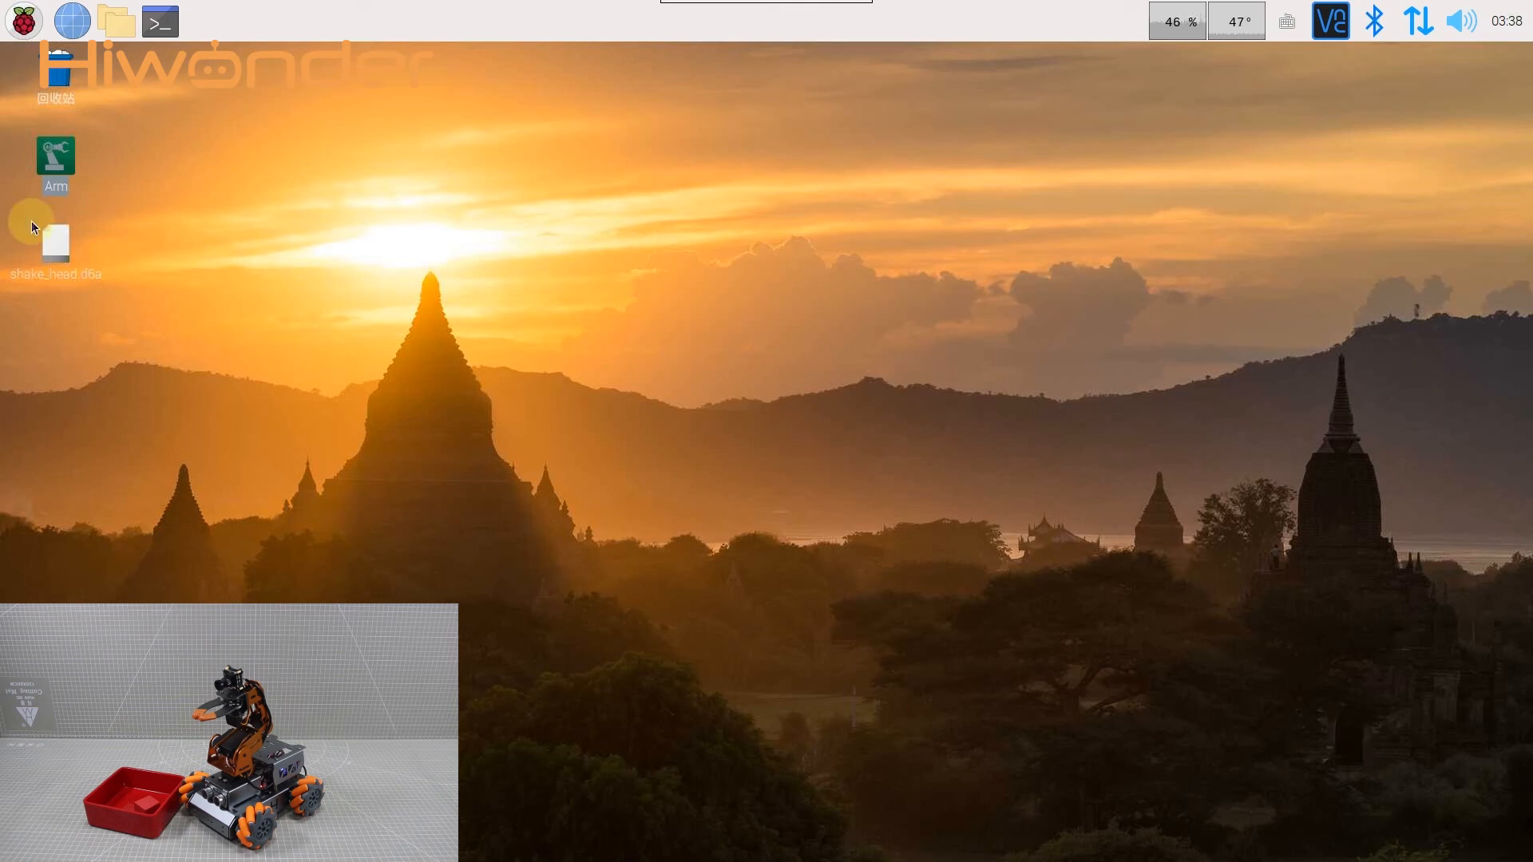
{"action": "left_click", "coordinate": [50, 244]}
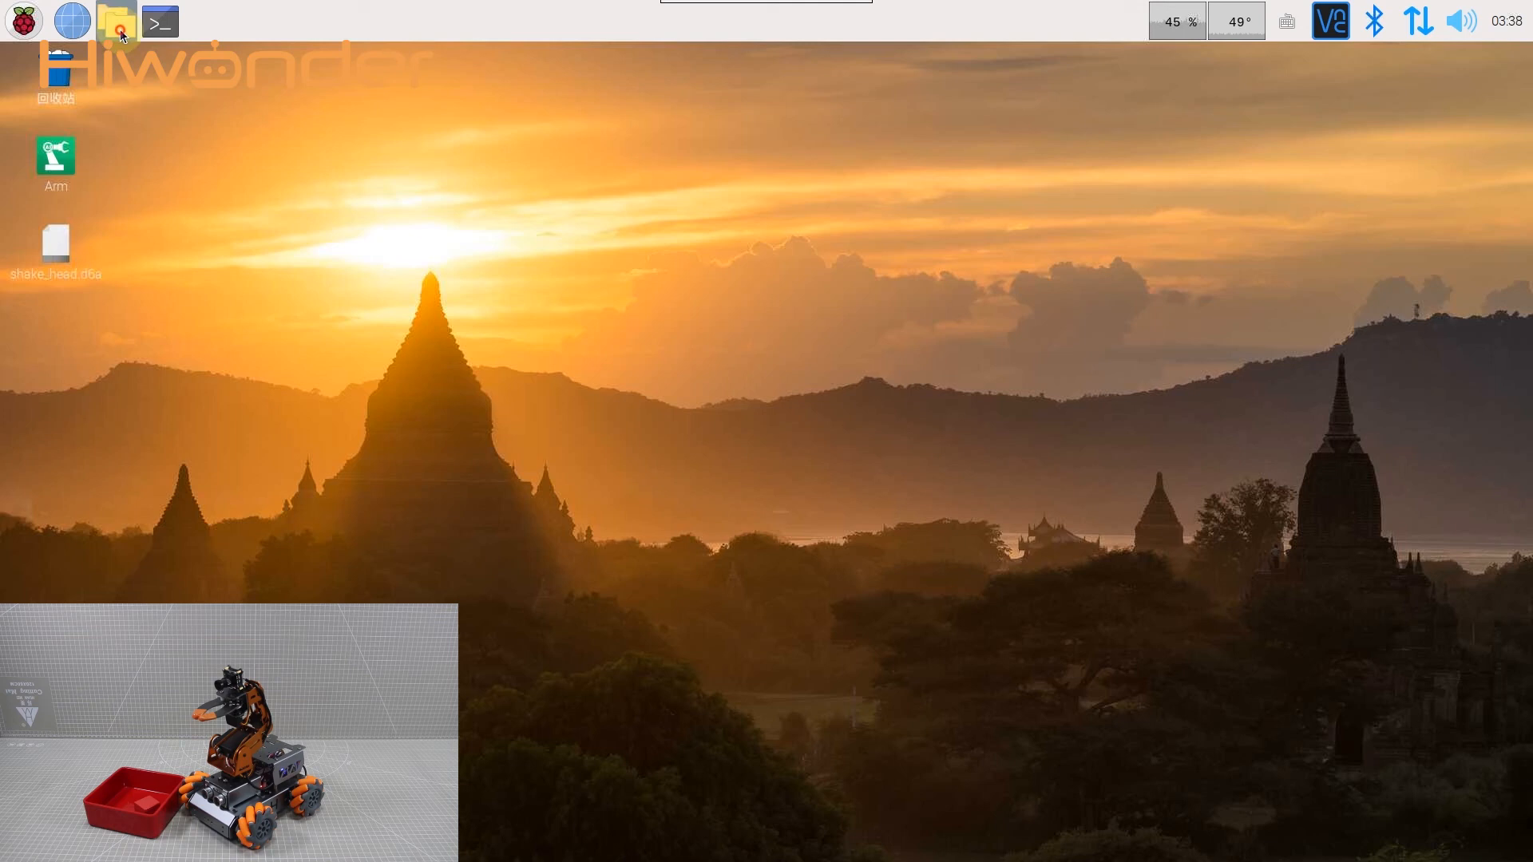
Move shake_head.d6a into /home/pi/MasterPi/ActionGroups via the file manager, then close it
{"action": "left_click", "coordinate": [119, 20]}
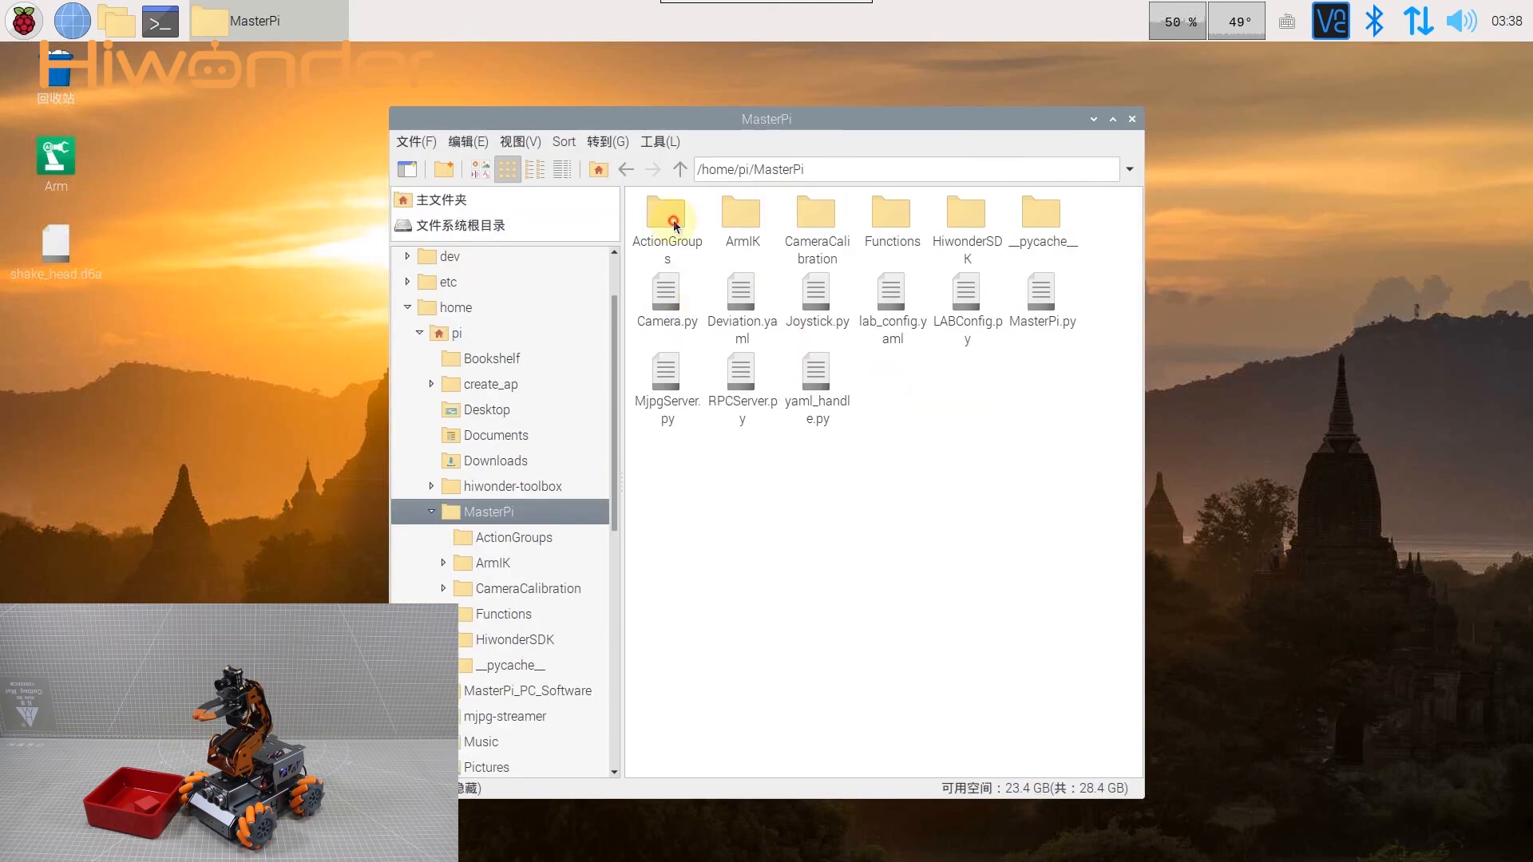
{"action": "double_click", "coordinate": [666, 217]}
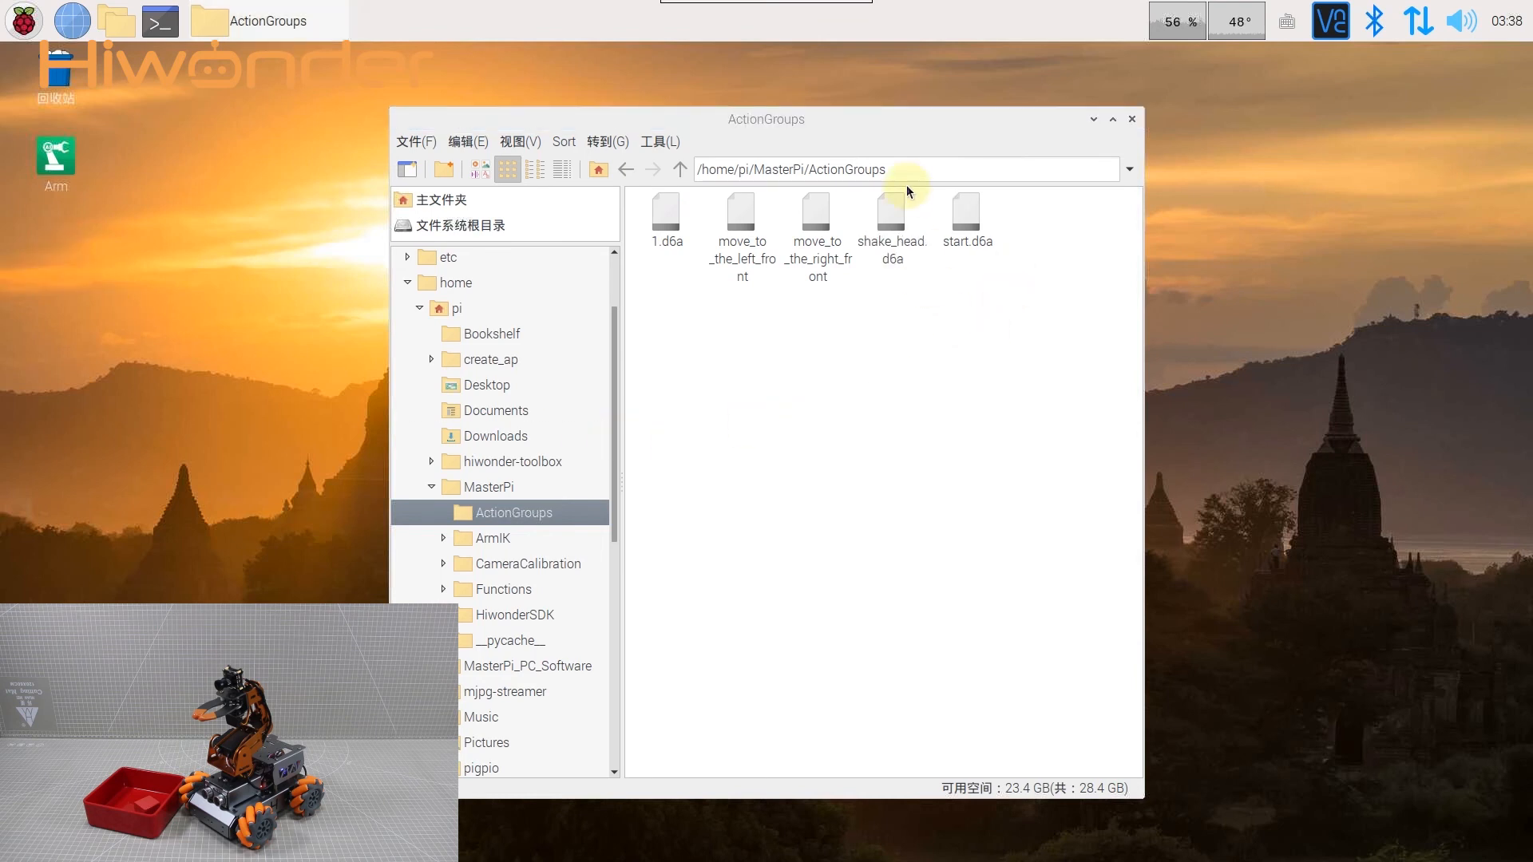
{"action": "mouse_move", "coordinate": [892, 212]}
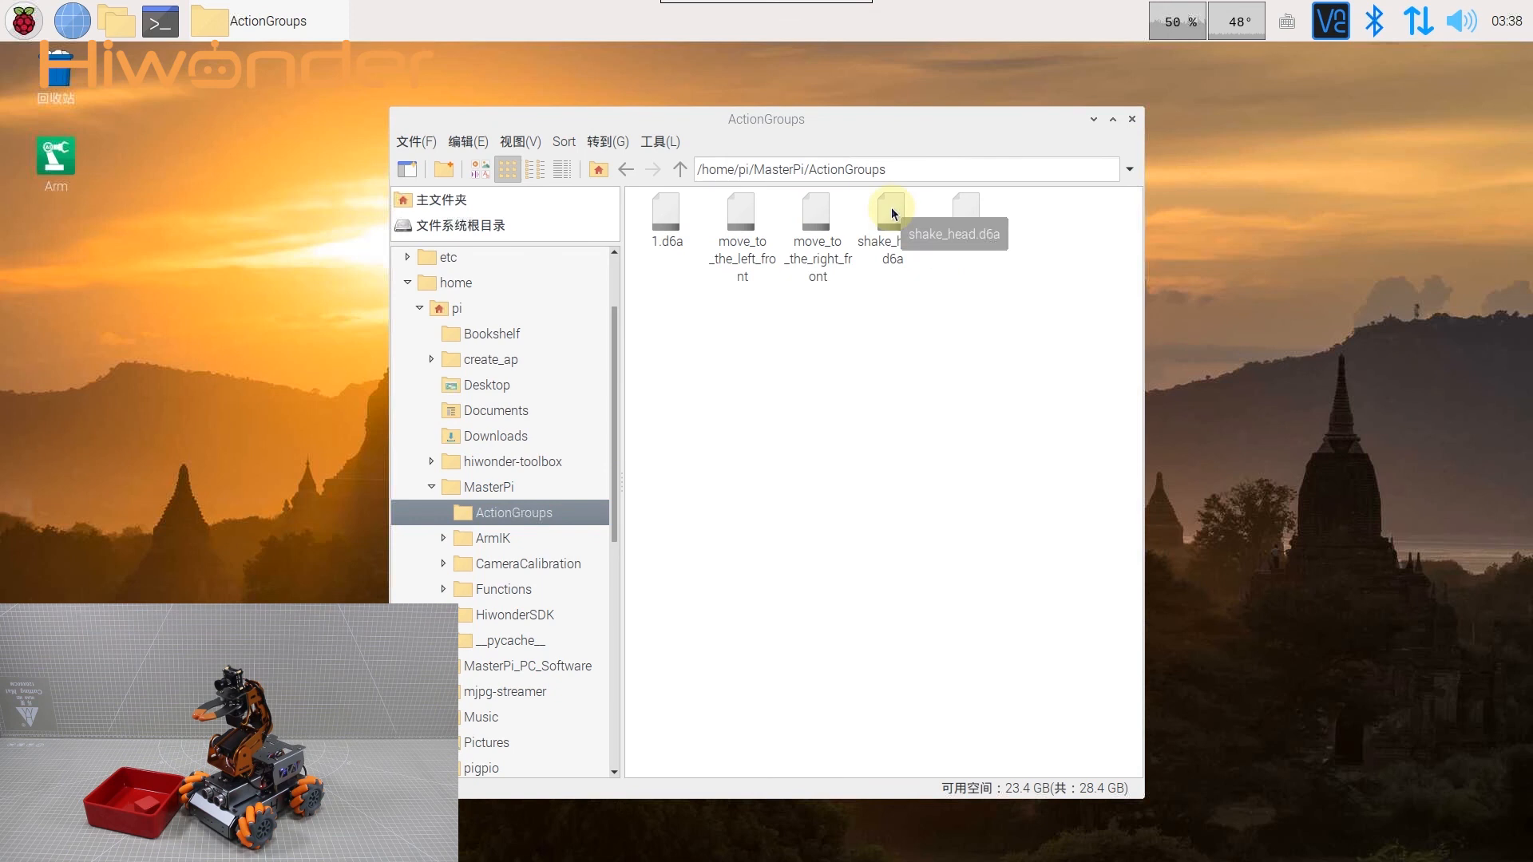
{"action": "left_click", "coordinate": [1131, 118]}
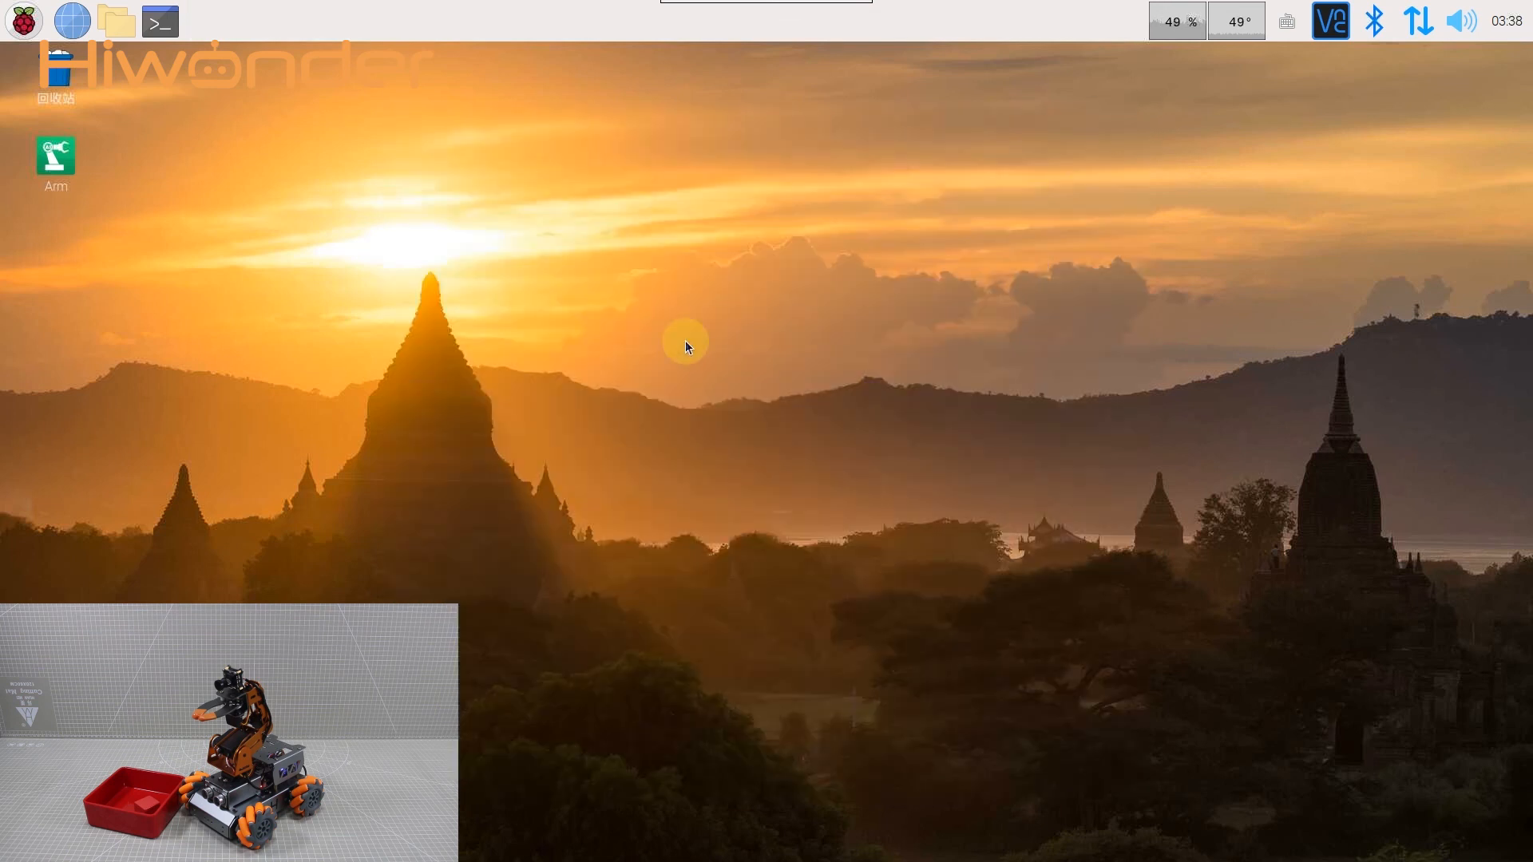
Relaunch the Arm control application and choose Execute to run it
{"action": "double_click", "coordinate": [55, 158]}
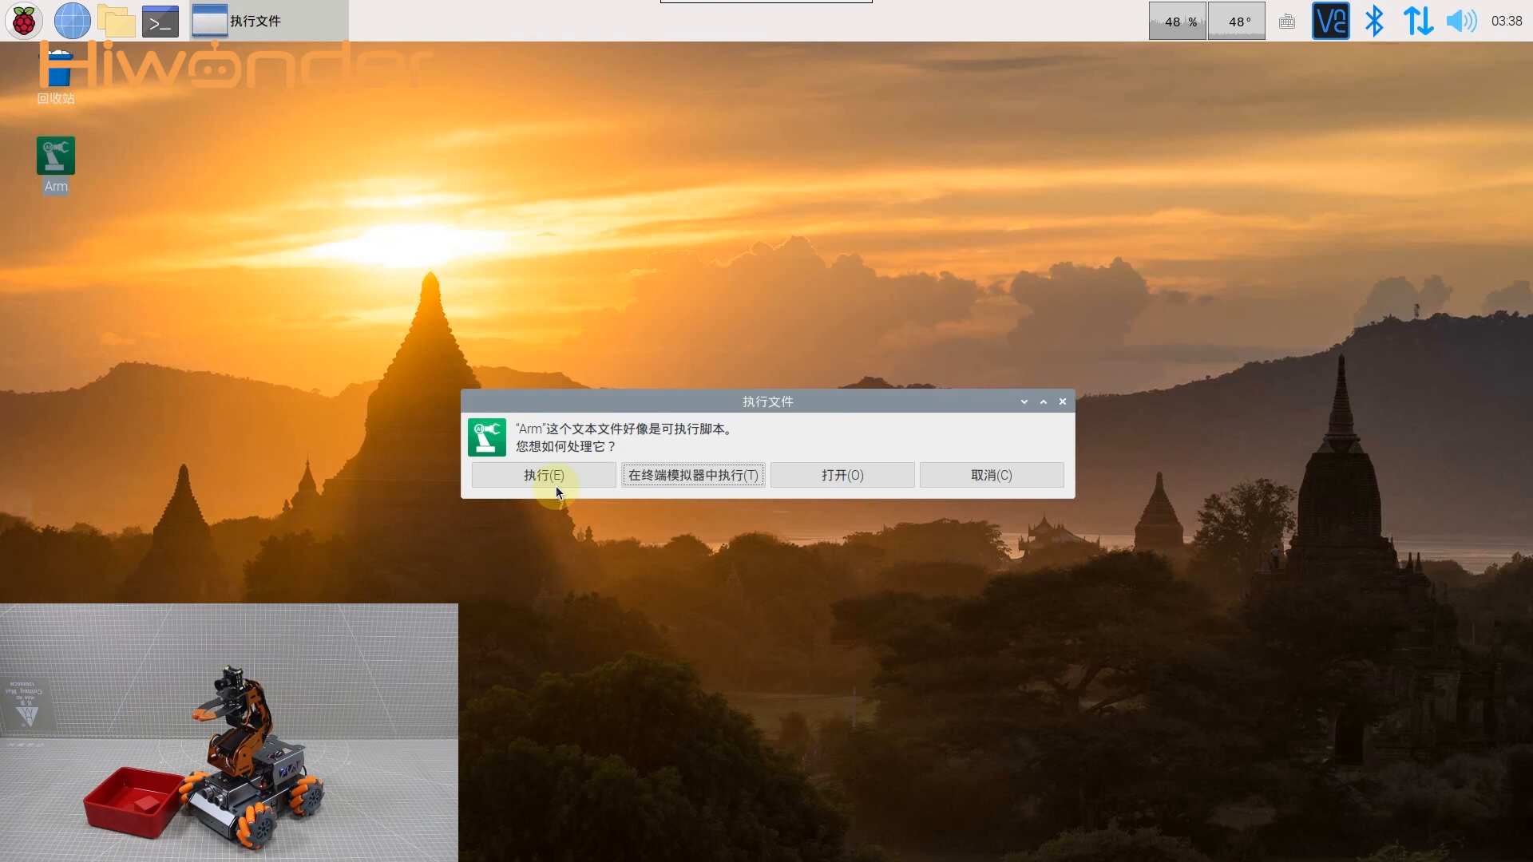
{"action": "left_click", "coordinate": [541, 476]}
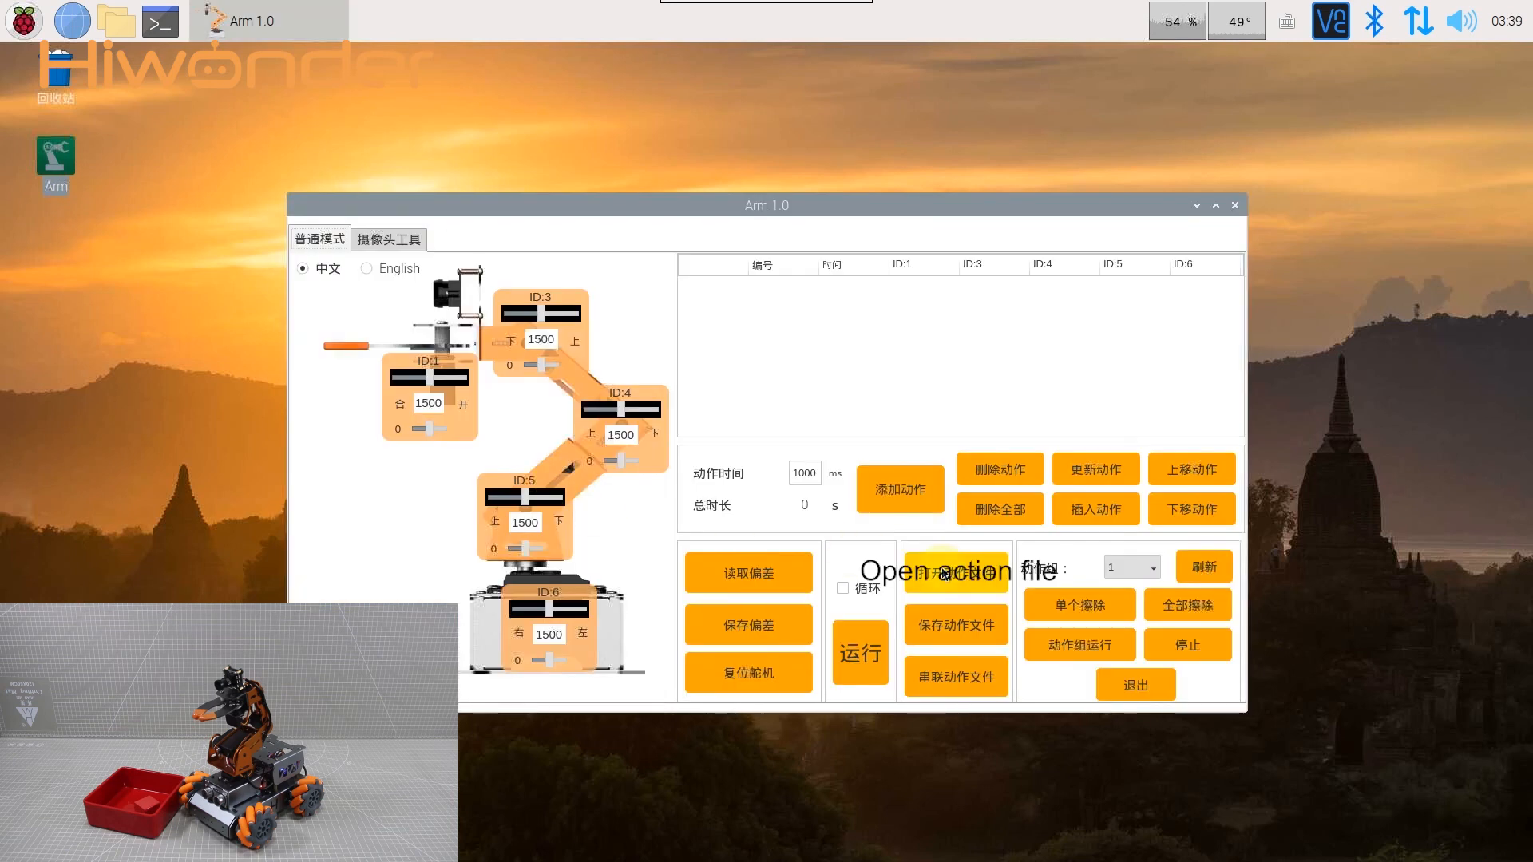
Load shake_head.d6a from the ActionGroups folder into the action table
{"action": "left_click", "coordinate": [956, 572]}
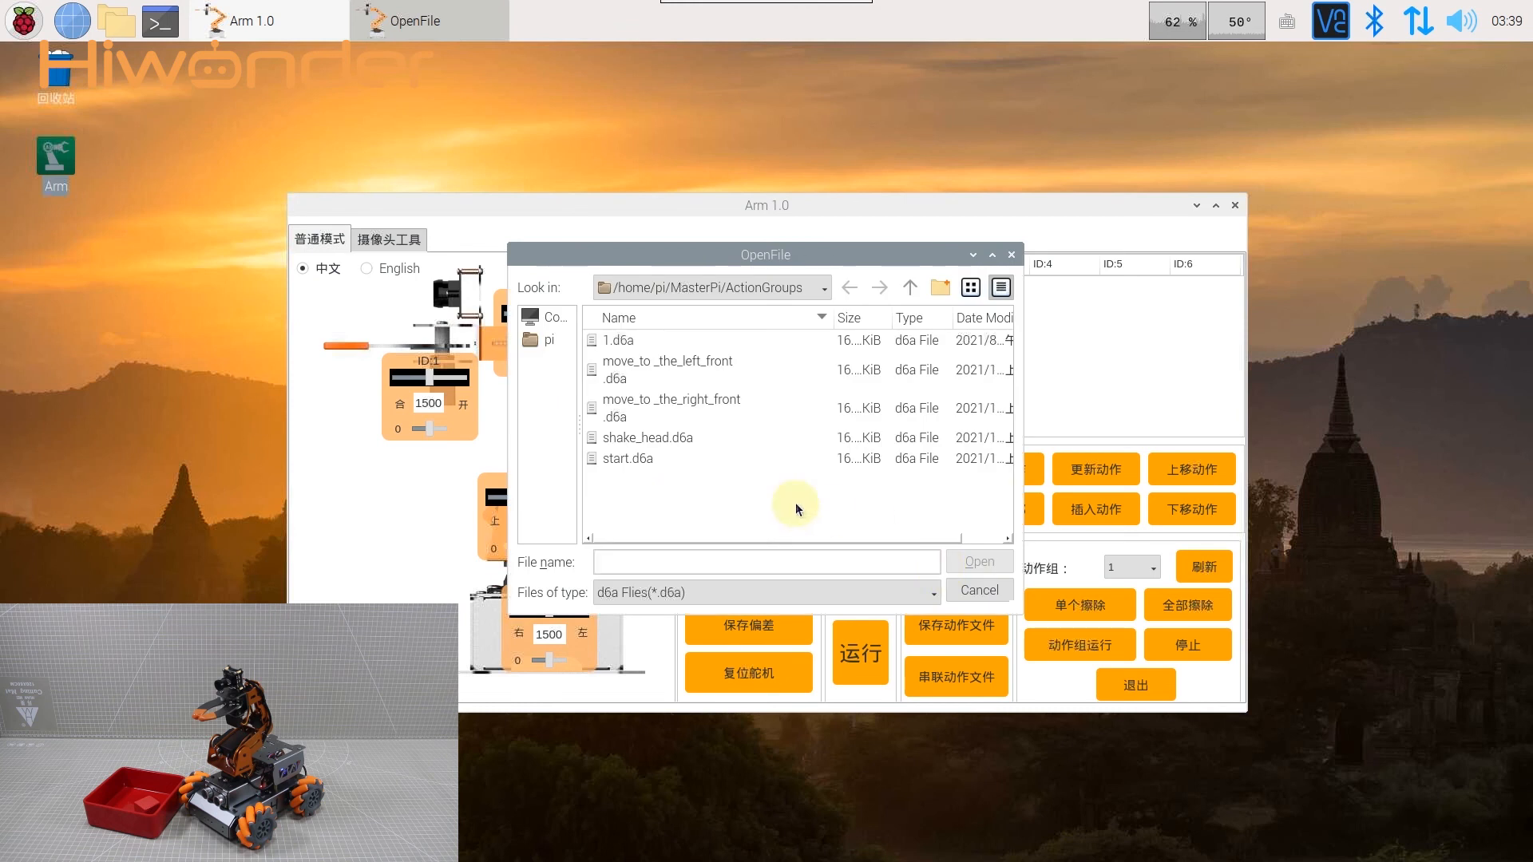
{"action": "mouse_move", "coordinate": [673, 483]}
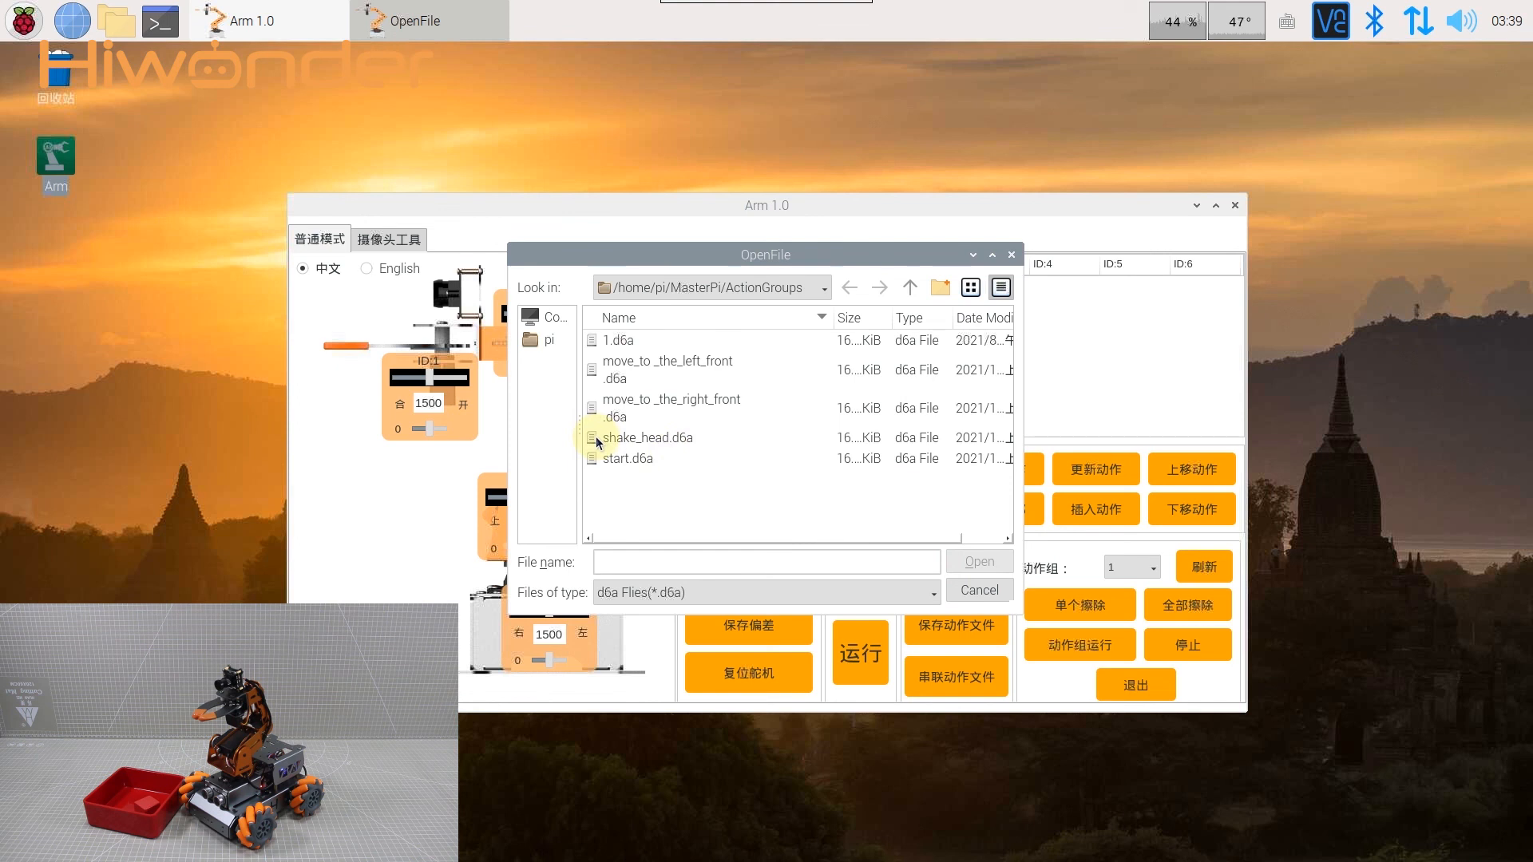
{"action": "left_click", "coordinate": [648, 438]}
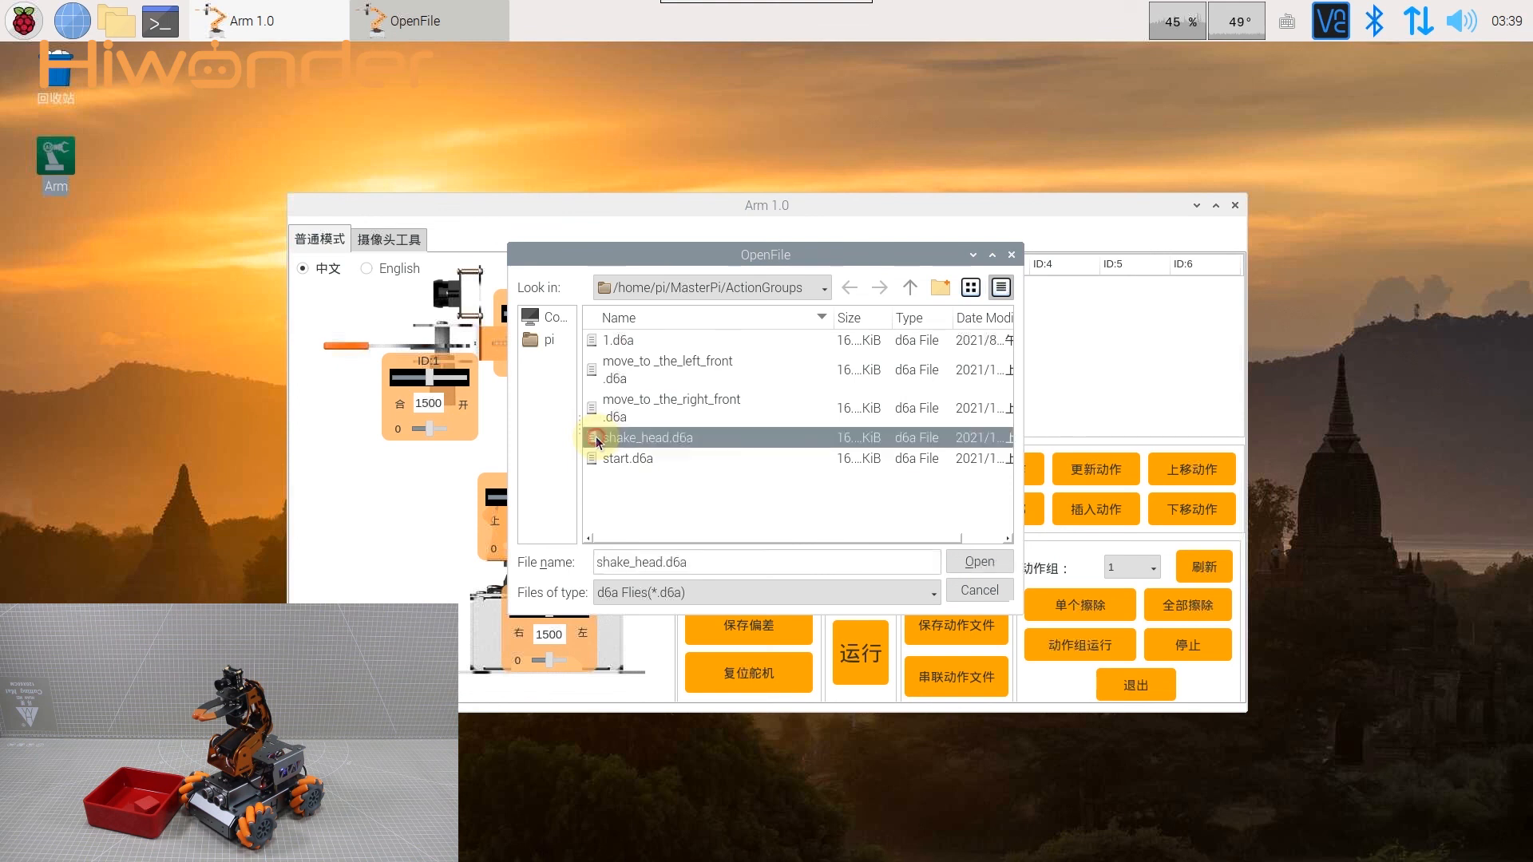
{"action": "left_click", "coordinate": [978, 561]}
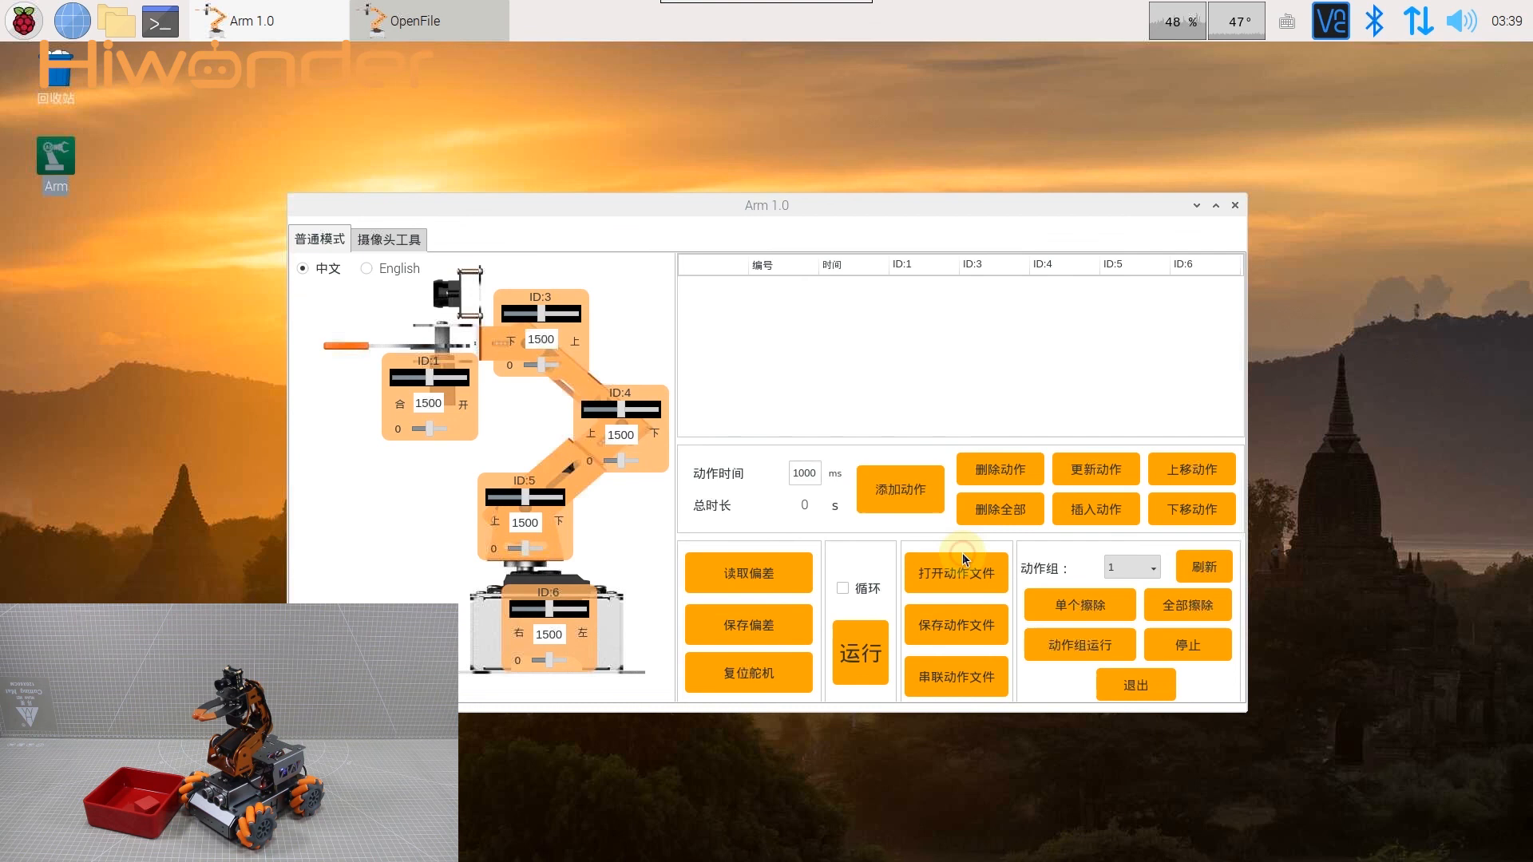
Run the 8-step shake_head action group (8.1 s) on the MasterPi robot from the first row
{"action": "left_click", "coordinate": [955, 572]}
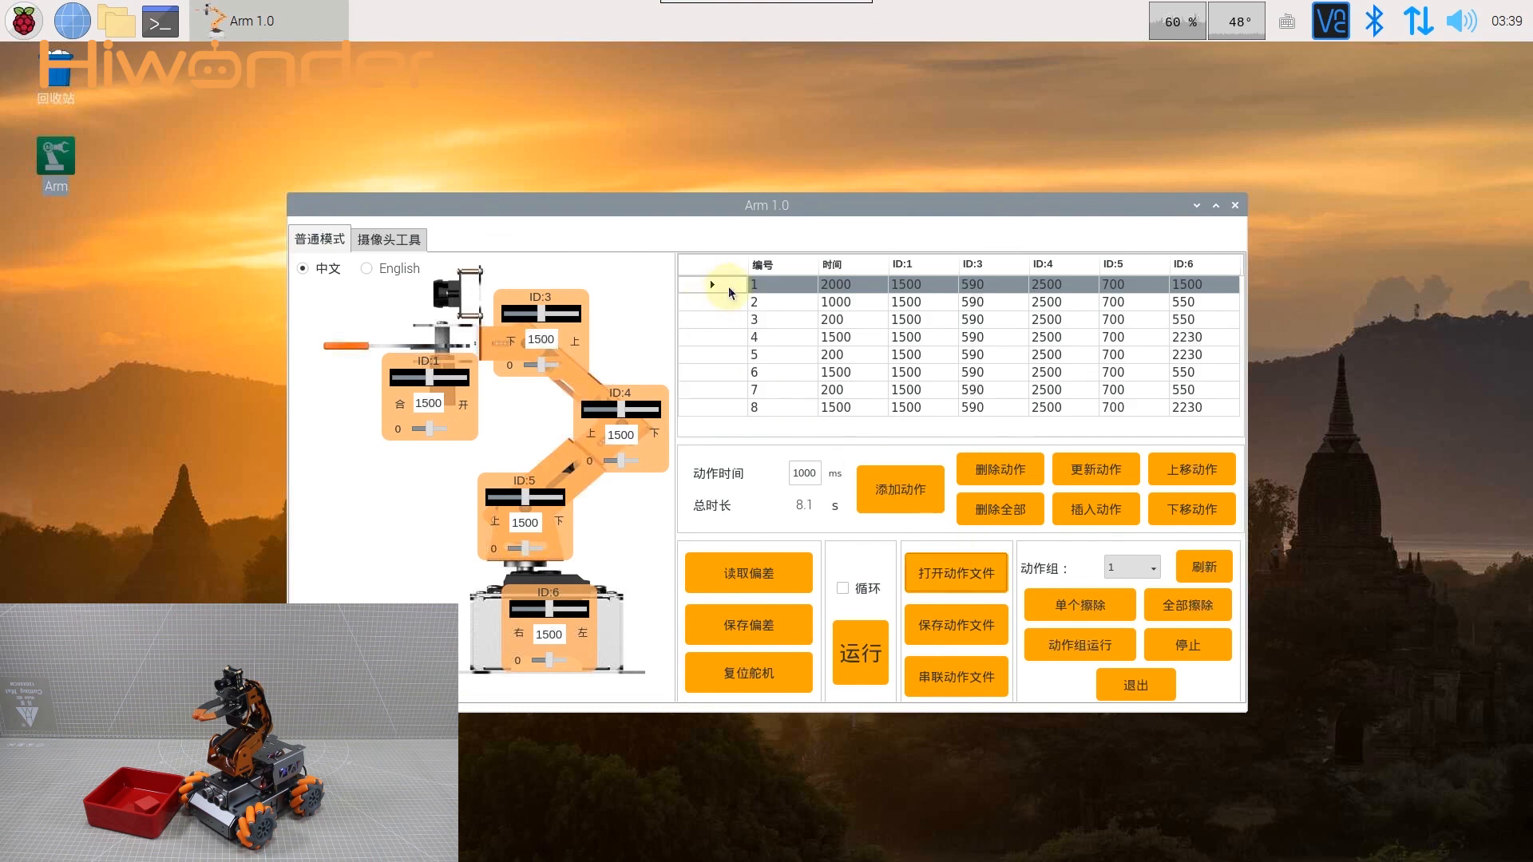
{"action": "left_click", "coordinate": [859, 654]}
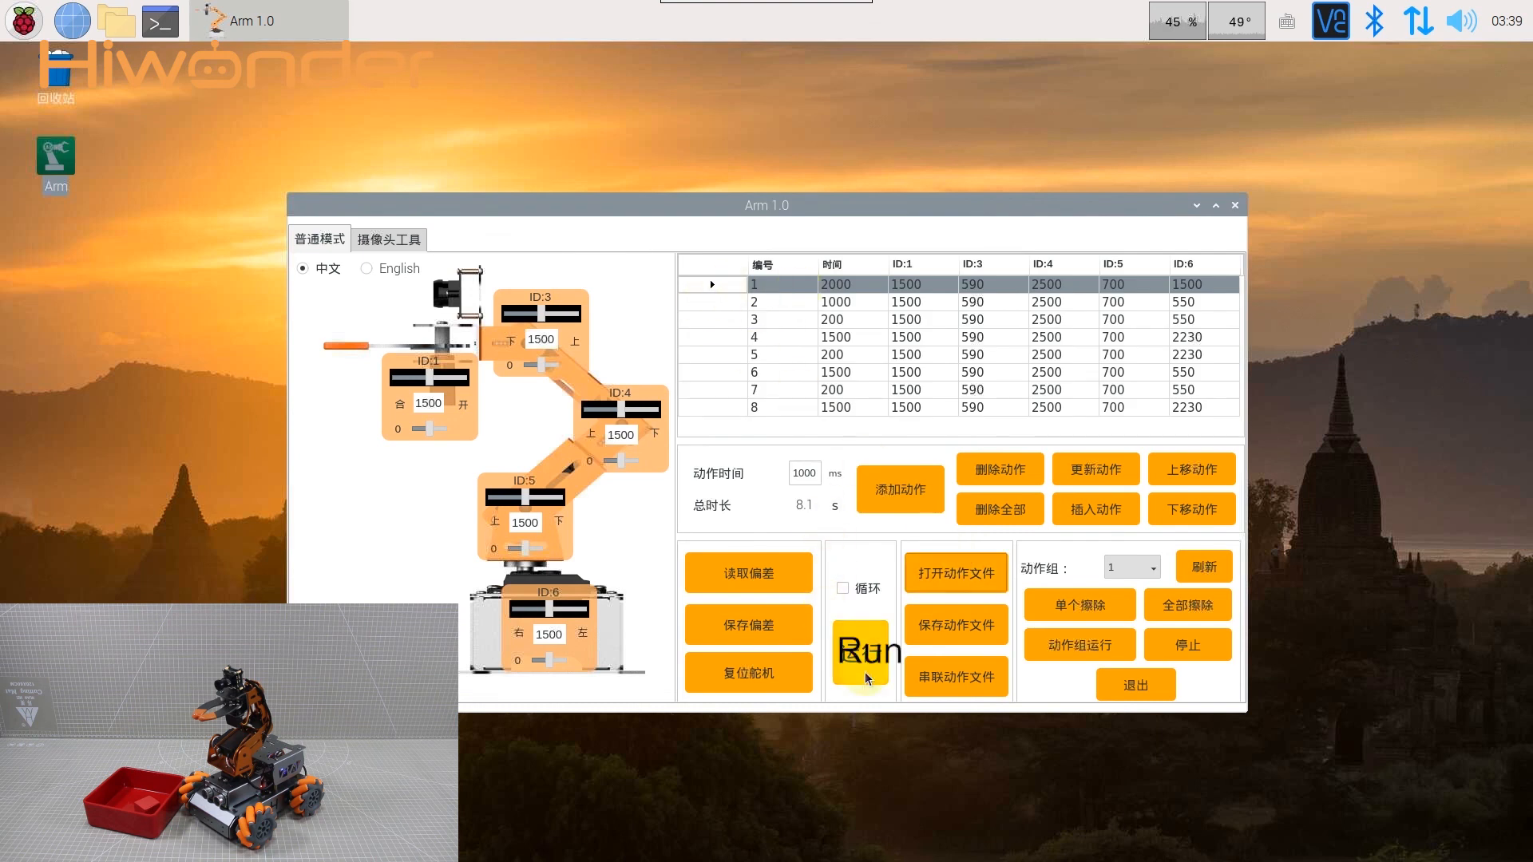
{"action": "left_click", "coordinate": [864, 653]}
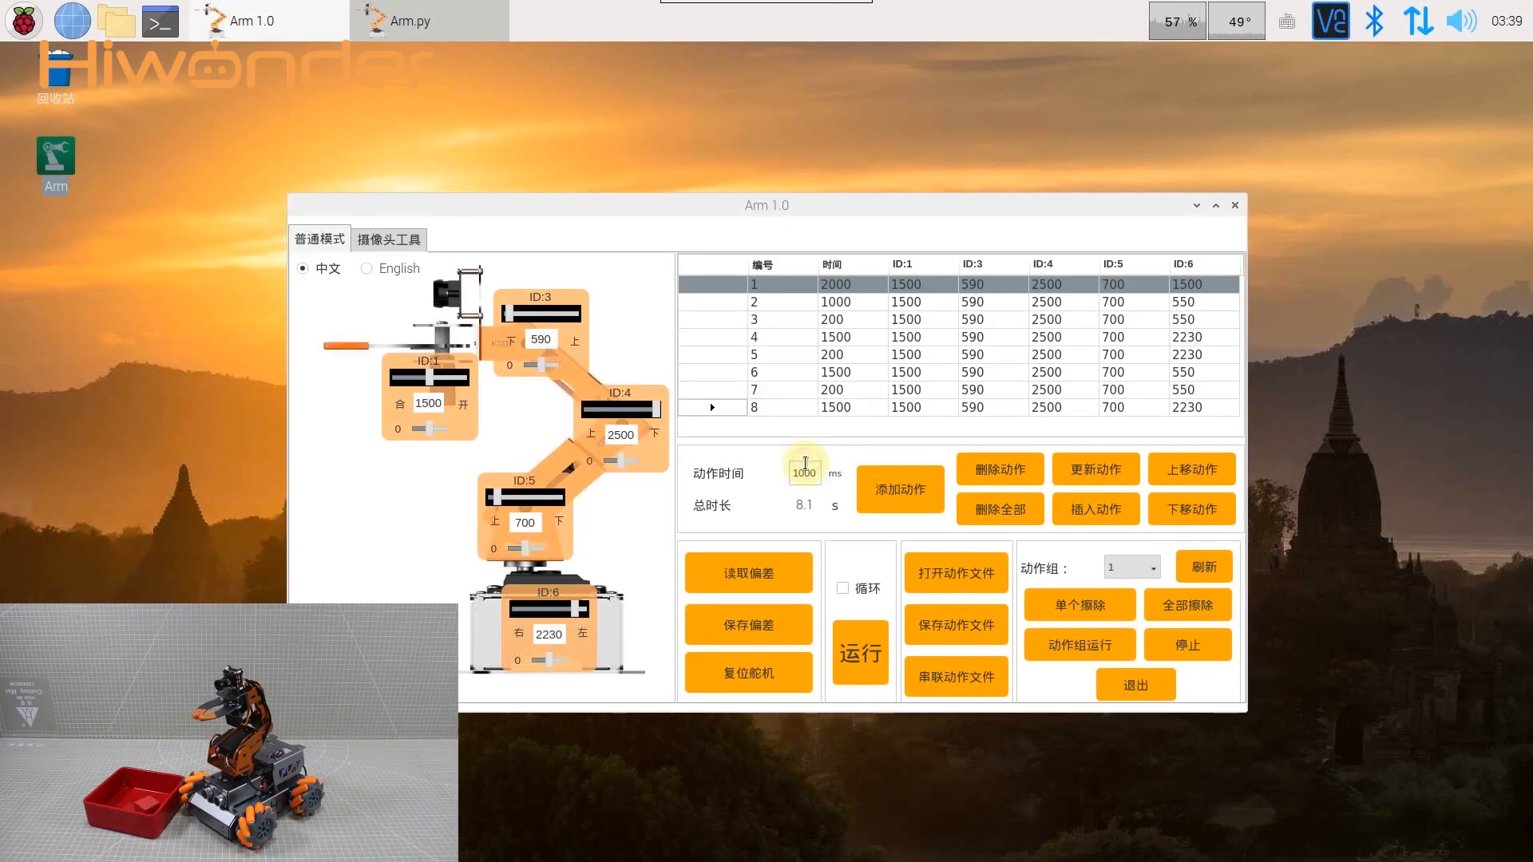